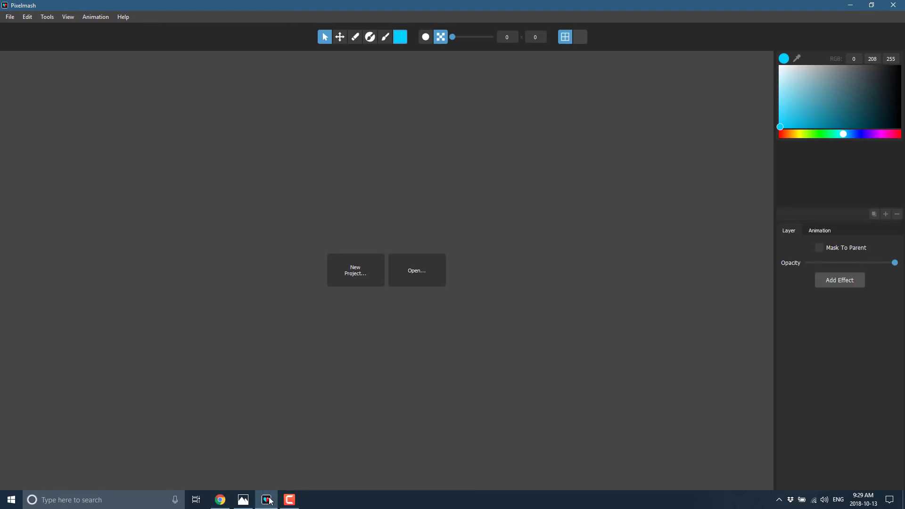
Start a new project sized 128 by 128 pixels, keeping scale at 10
left_click(355, 270)
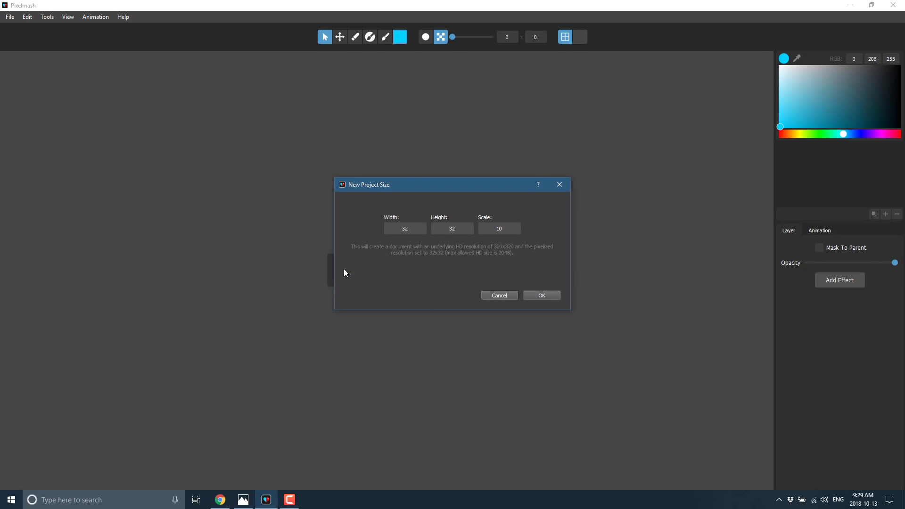
mouse_move(420, 241)
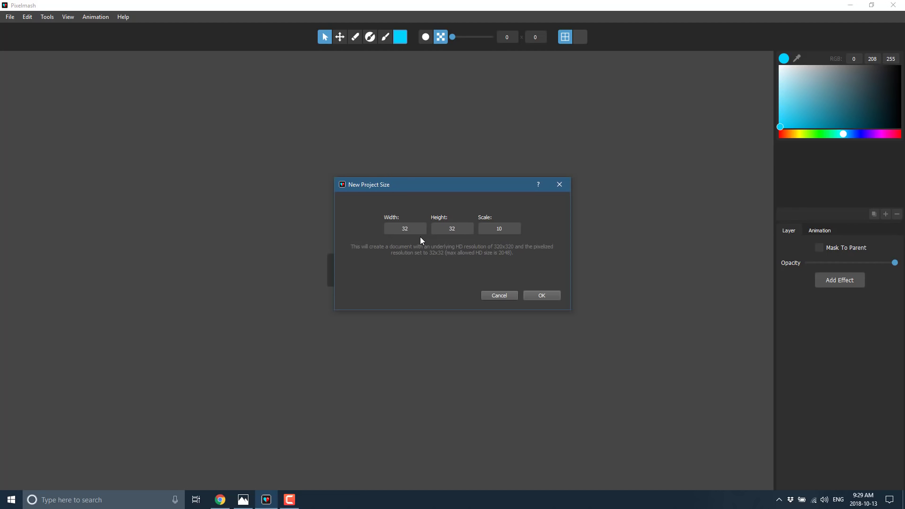
mouse_move(416, 218)
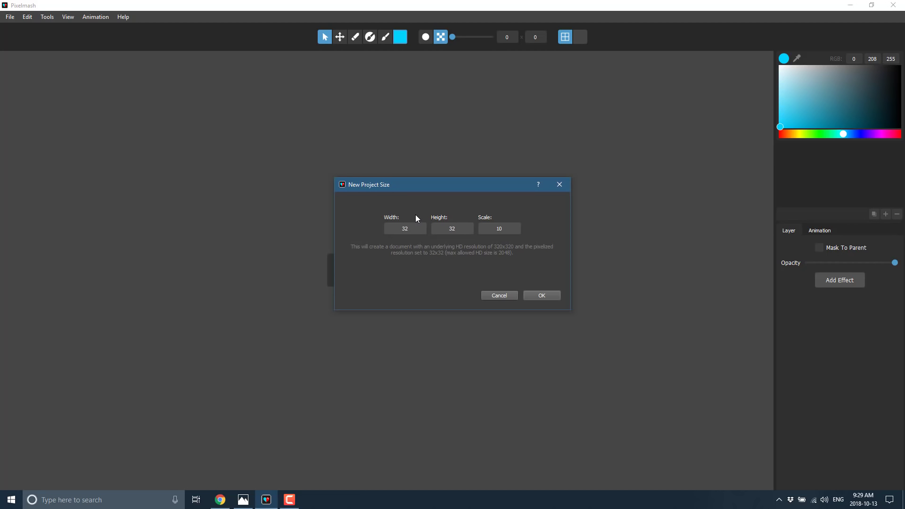
type("128")
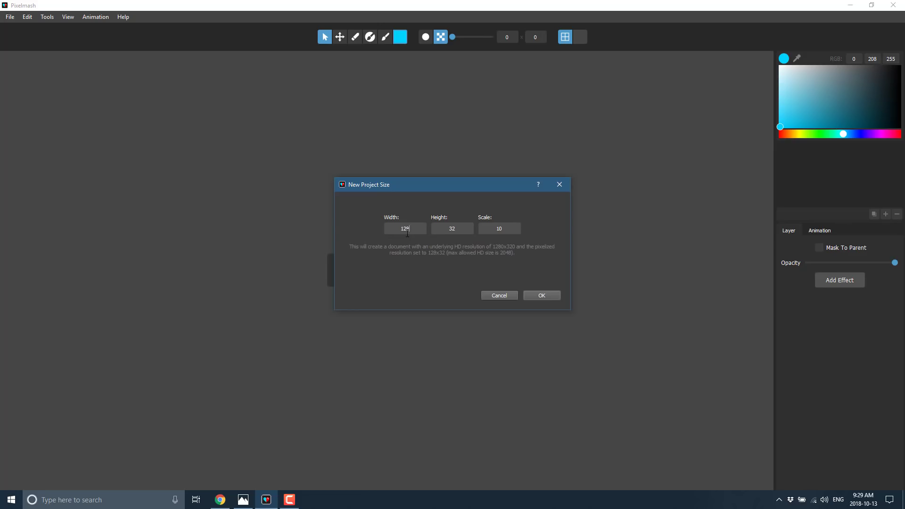
type("12")
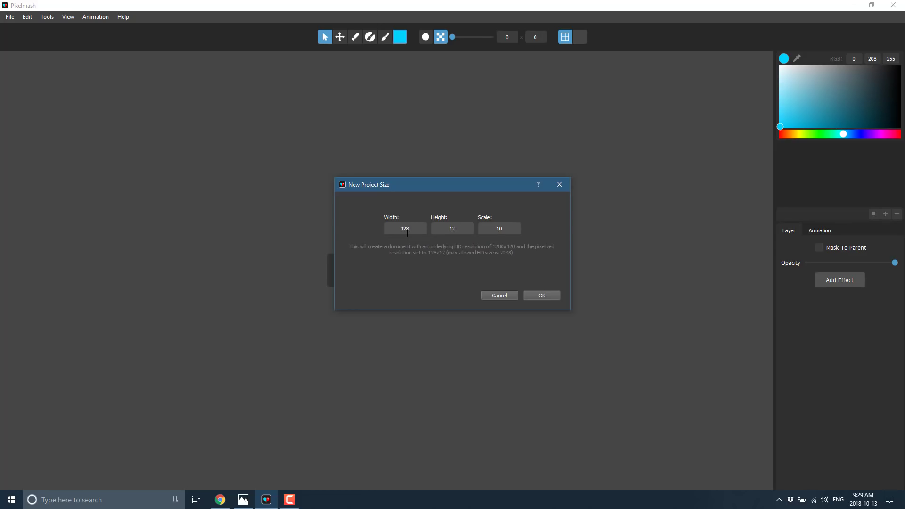
type("128")
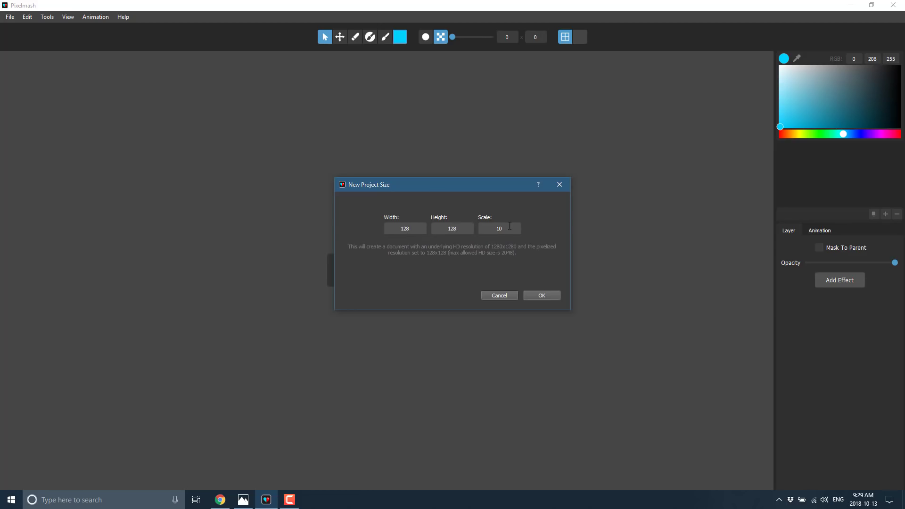
left_click(452, 229)
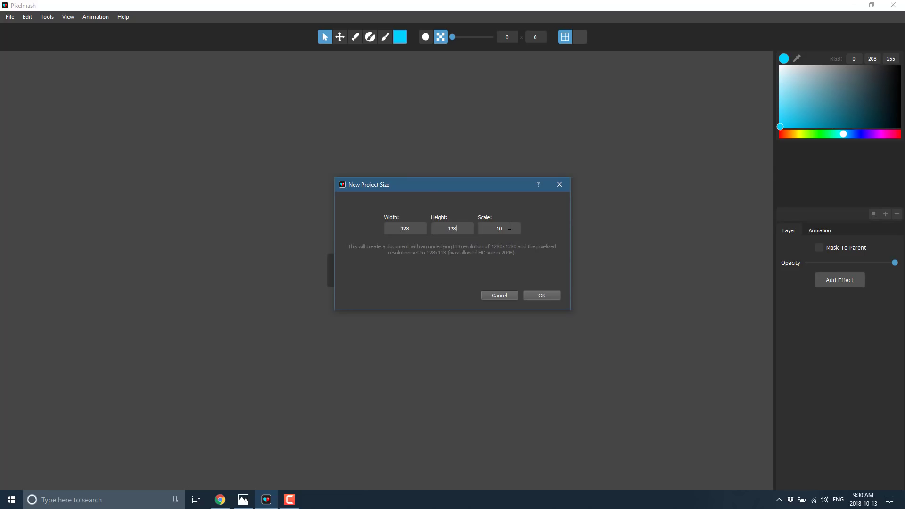
mouse_move(556, 294)
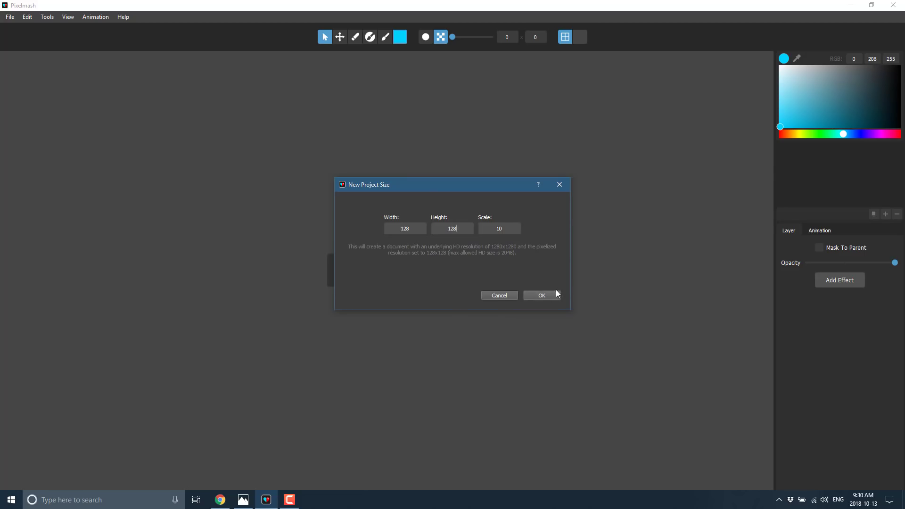
Confirm the 128×128 canvas and reduce its pixel resolution to 23×23
left_click(538, 295)
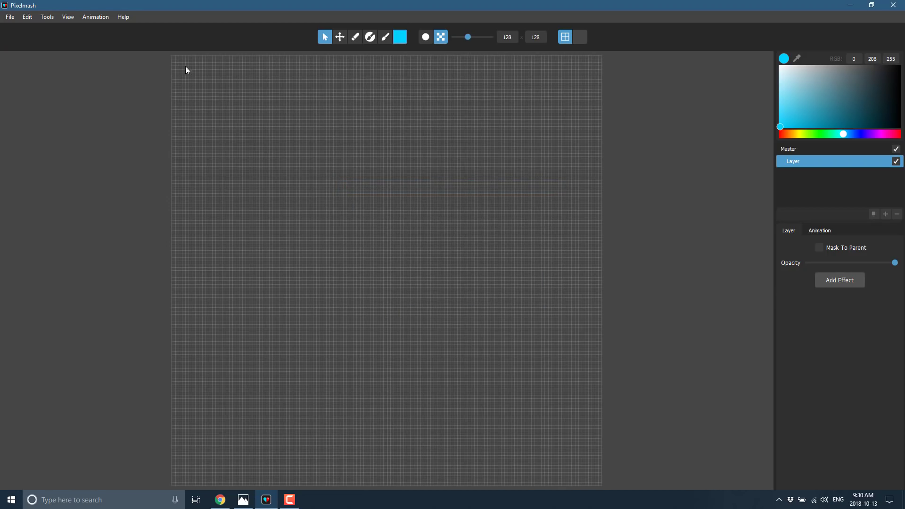
mouse_move(468, 47)
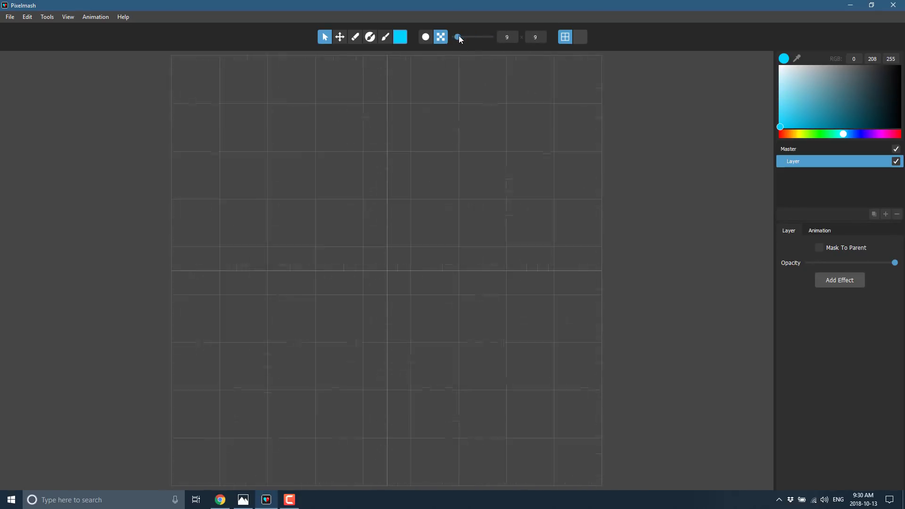
left_click_drag(457, 37, 467, 37)
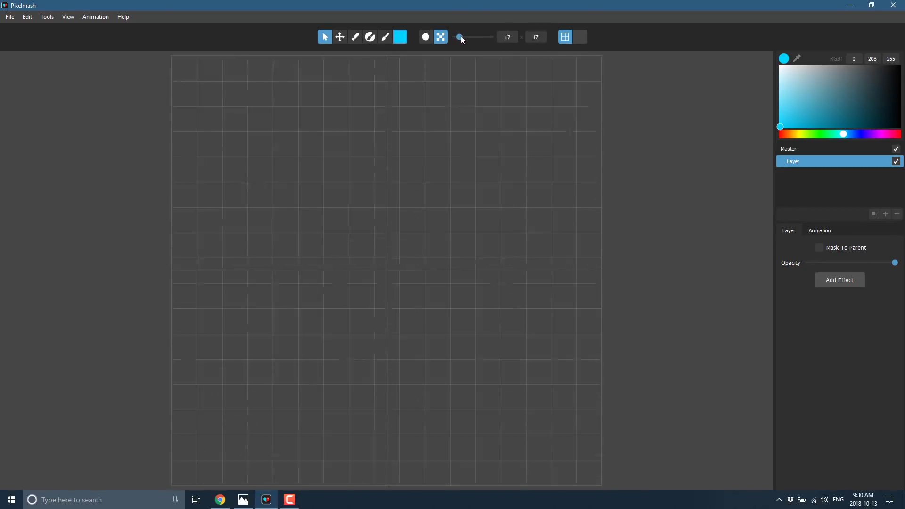
left_click_drag(460, 37, 467, 36)
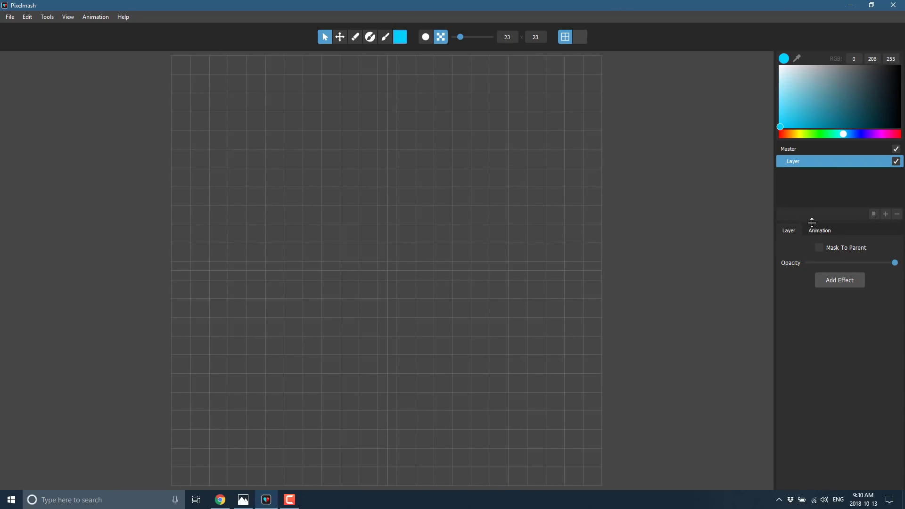
mouse_move(817, 230)
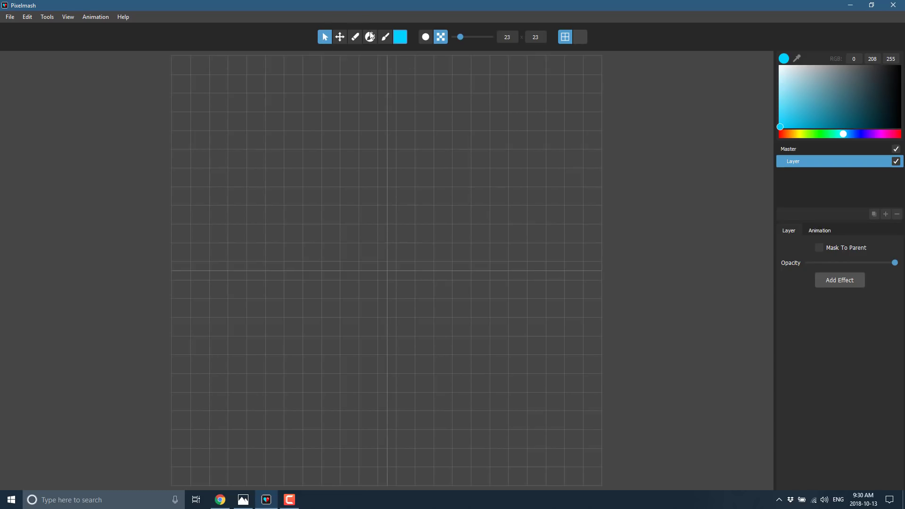
Select the brush tool and choose a dark blue paint colour
left_click(384, 37)
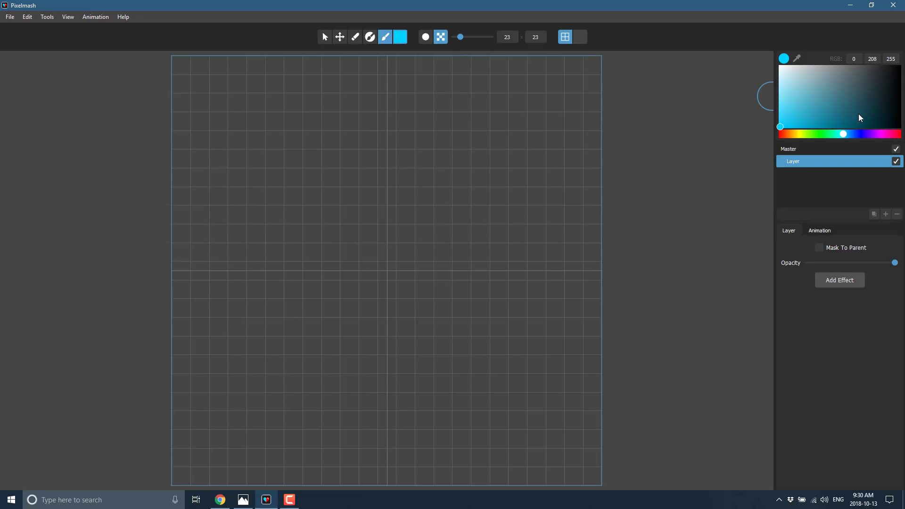
left_click(831, 108)
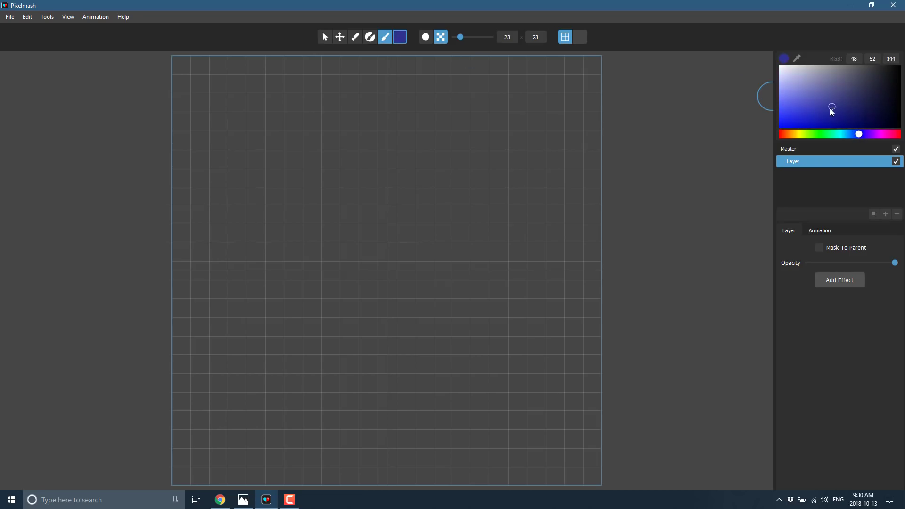
left_click(806, 118)
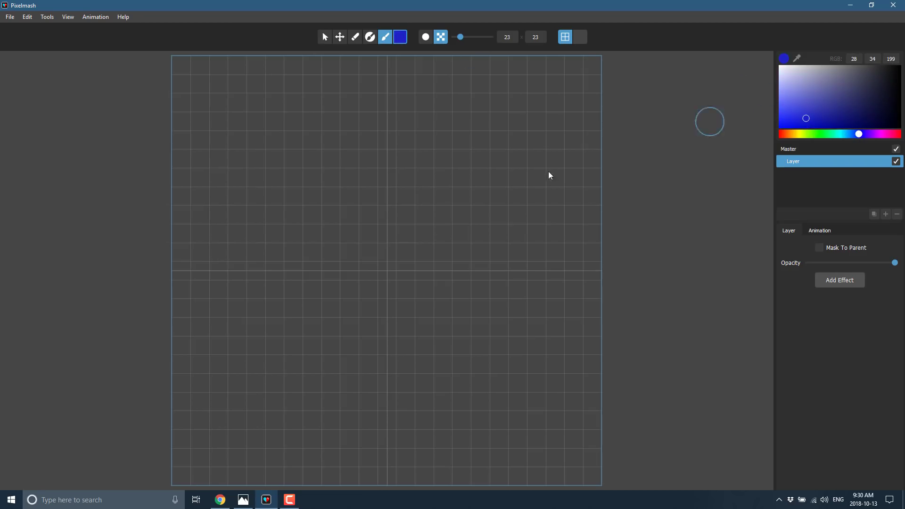
mouse_move(288, 196)
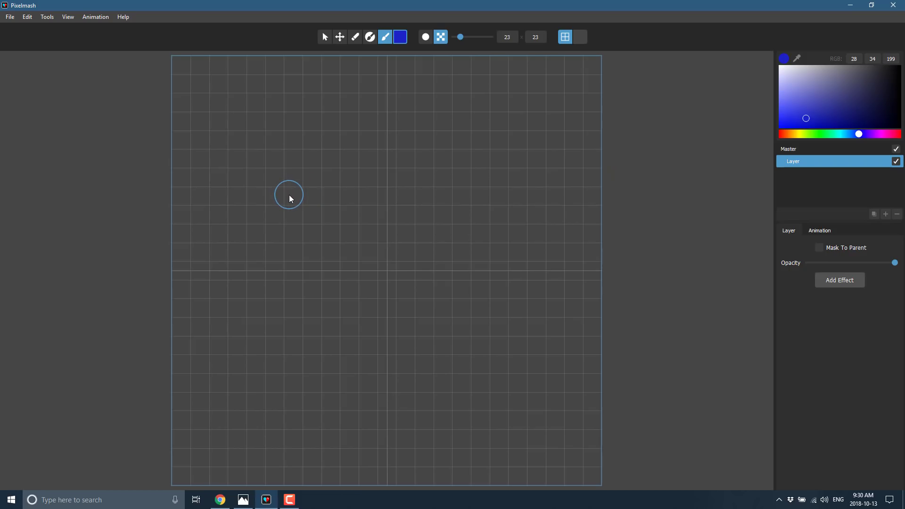
mouse_move(341, 141)
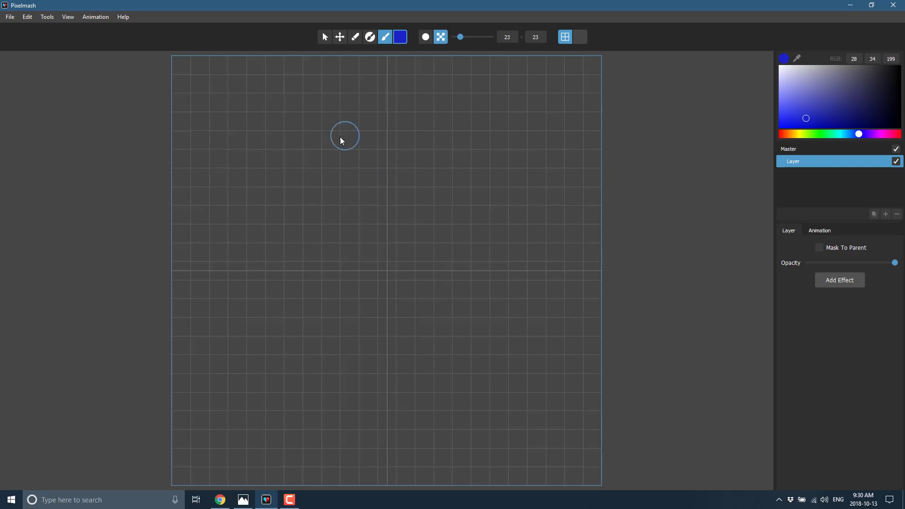
mouse_move(328, 207)
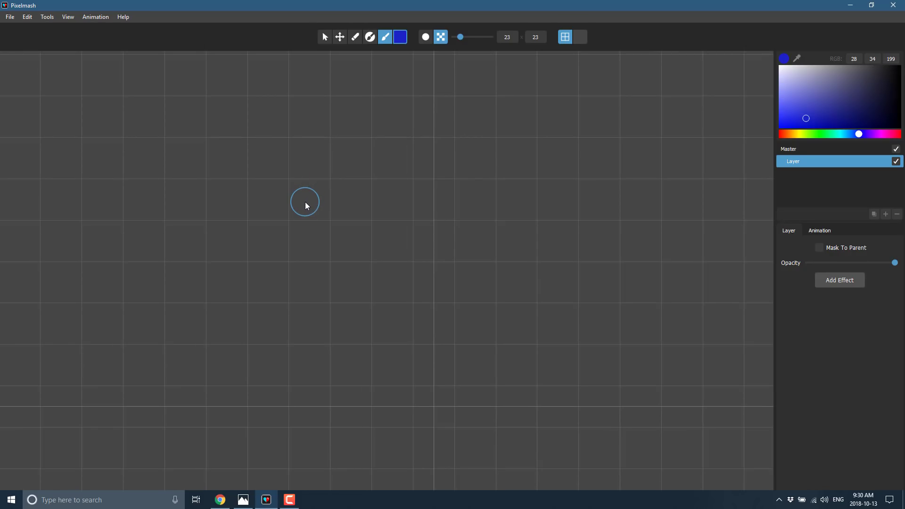
Paint a thick blue ring outline on the canvas
left_click_drag(308, 200, 268, 240)
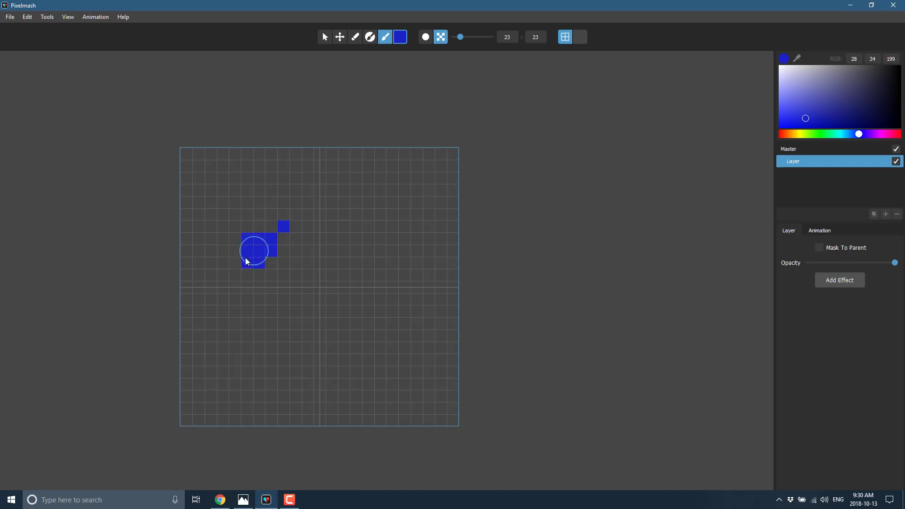
left_click_drag(254, 254, 435, 225)
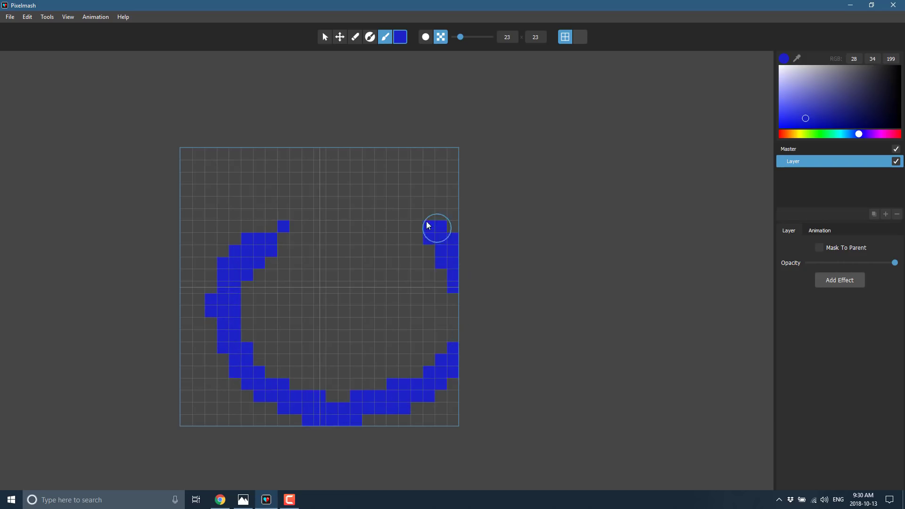
left_click_drag(427, 226, 461, 355)
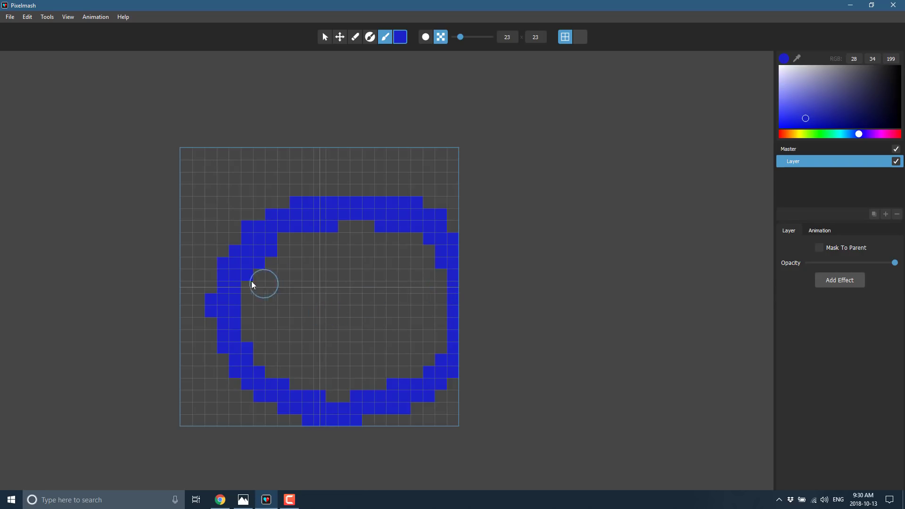
mouse_move(149, 146)
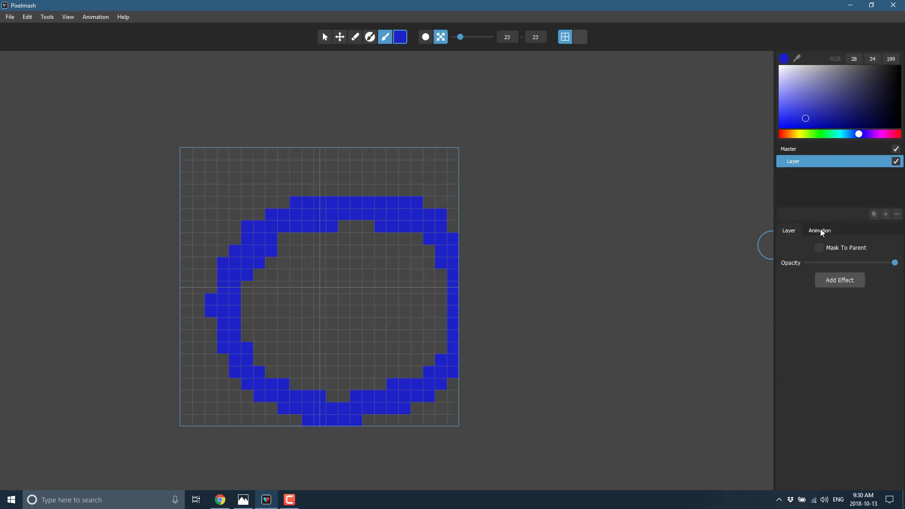
Add a second animation frame and move the circle to a new position in it
left_click(819, 230)
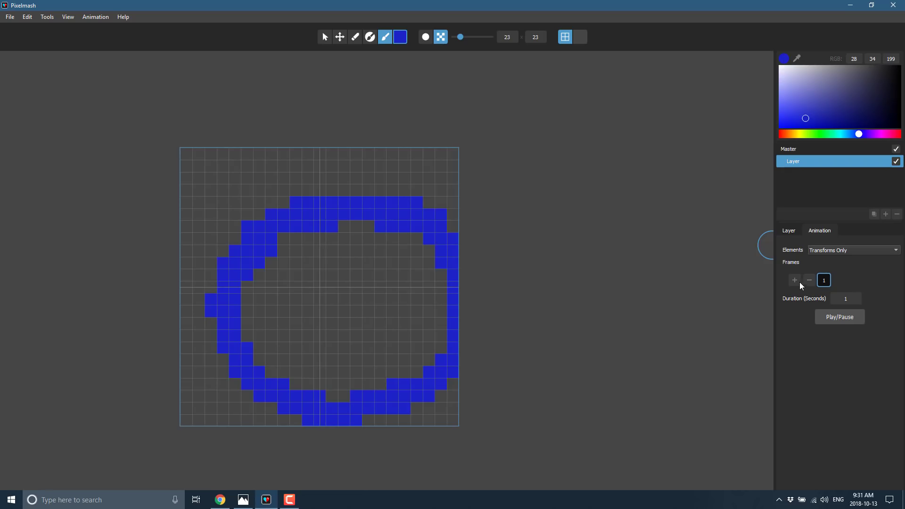
left_click(794, 280)
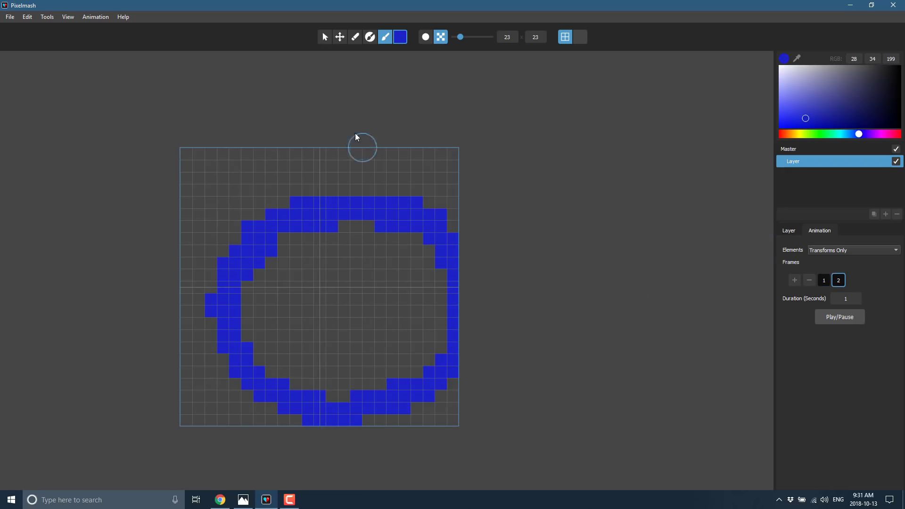
left_click(339, 36)
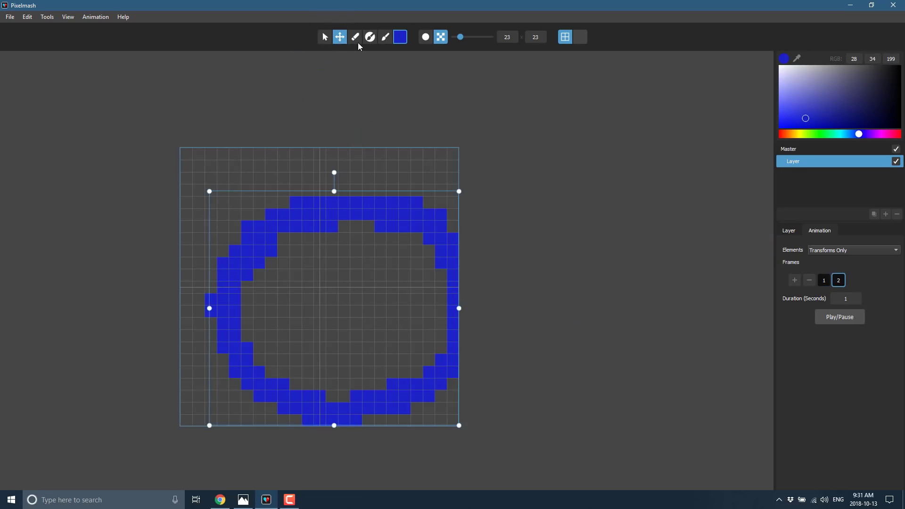
mouse_move(354, 224)
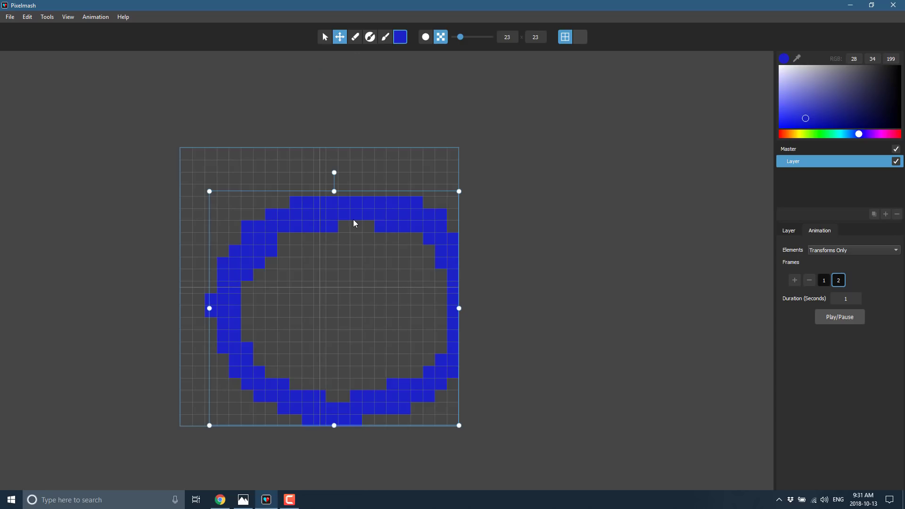
mouse_move(326, 308)
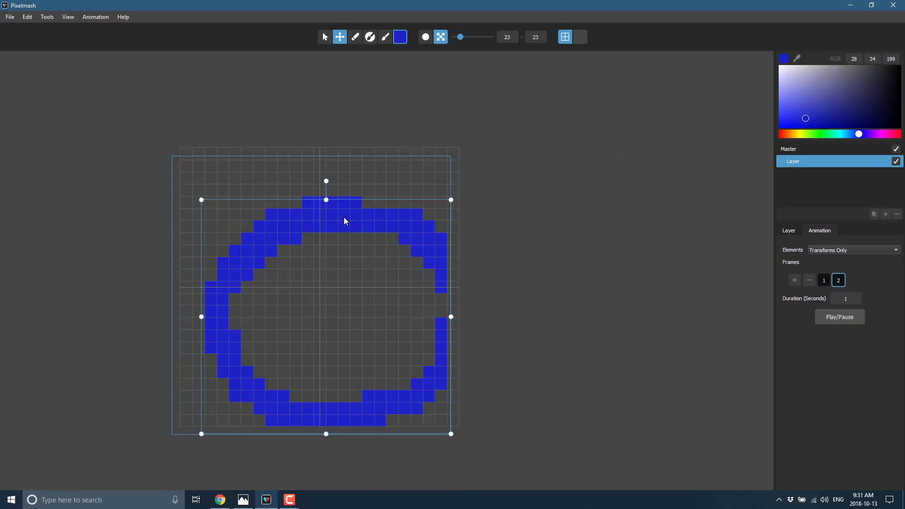
left_click_drag(344, 220, 371, 236)
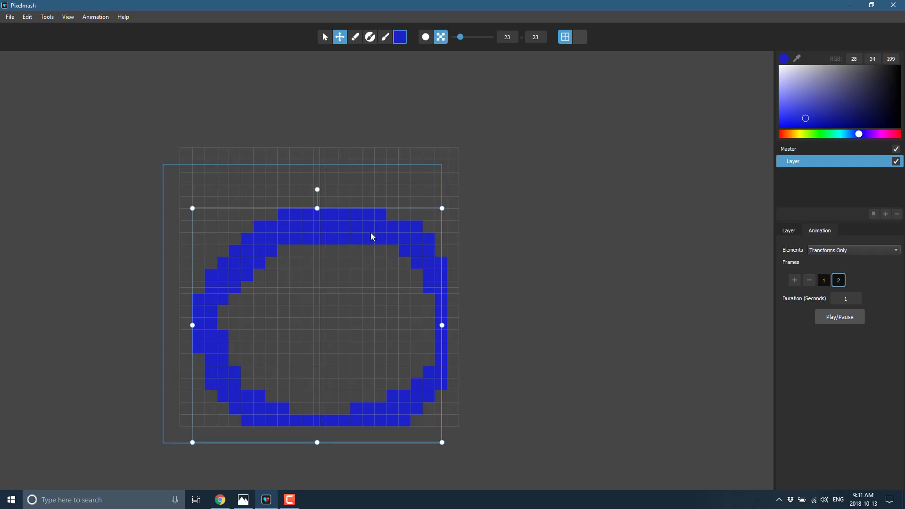
mouse_move(795, 287)
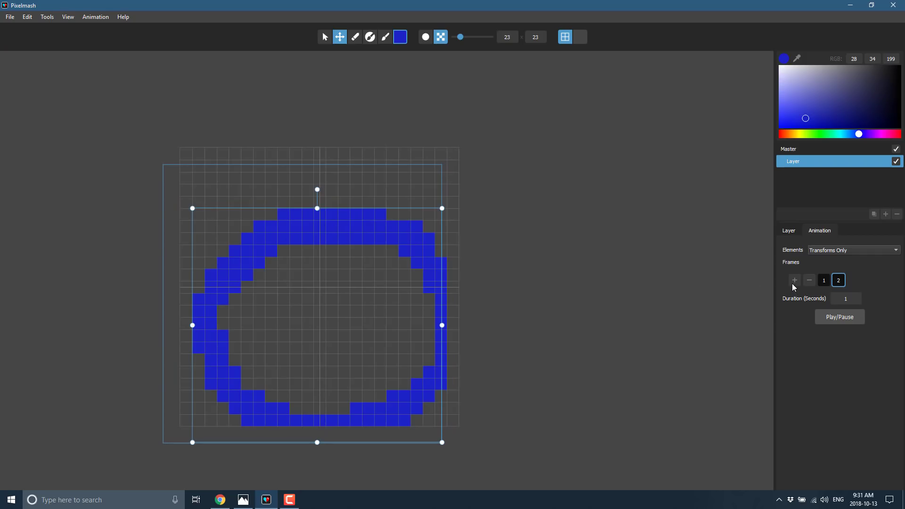
Add frames up to six and squash and stretch the circle in frame 6
left_click(794, 280)
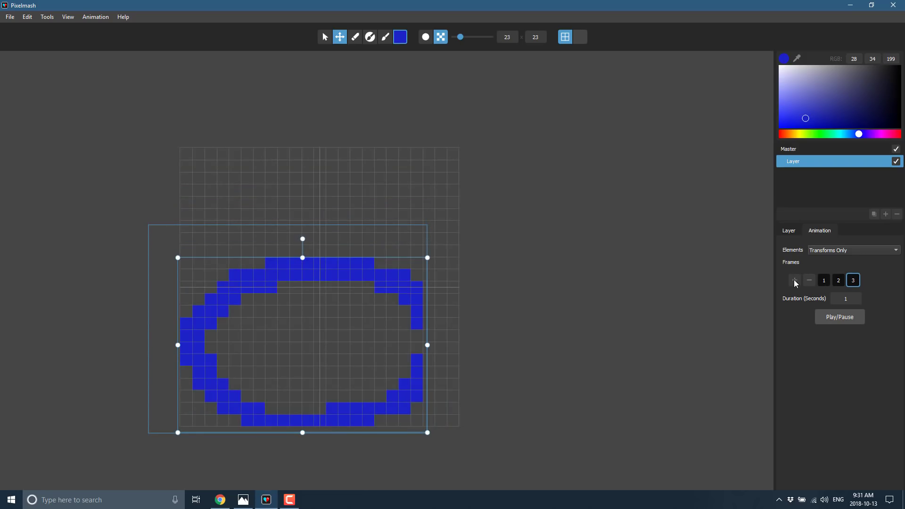
left_click(794, 280)
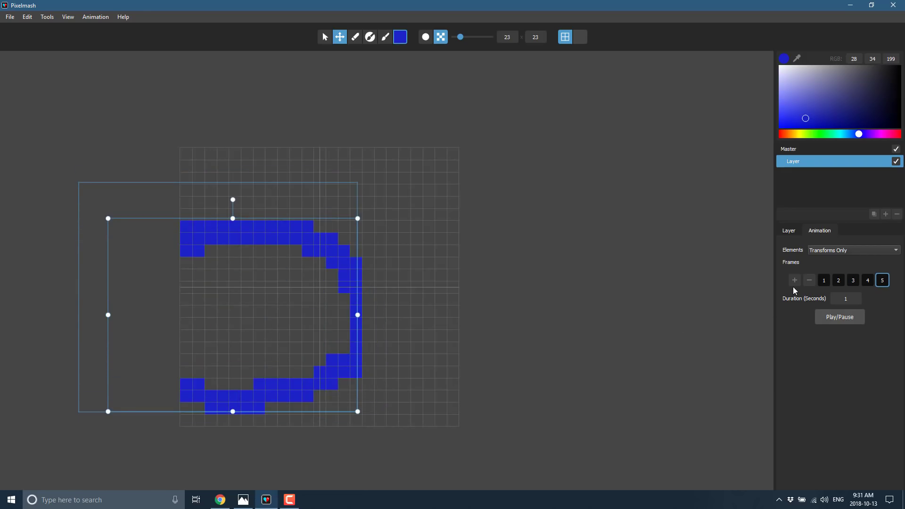
left_click(794, 280)
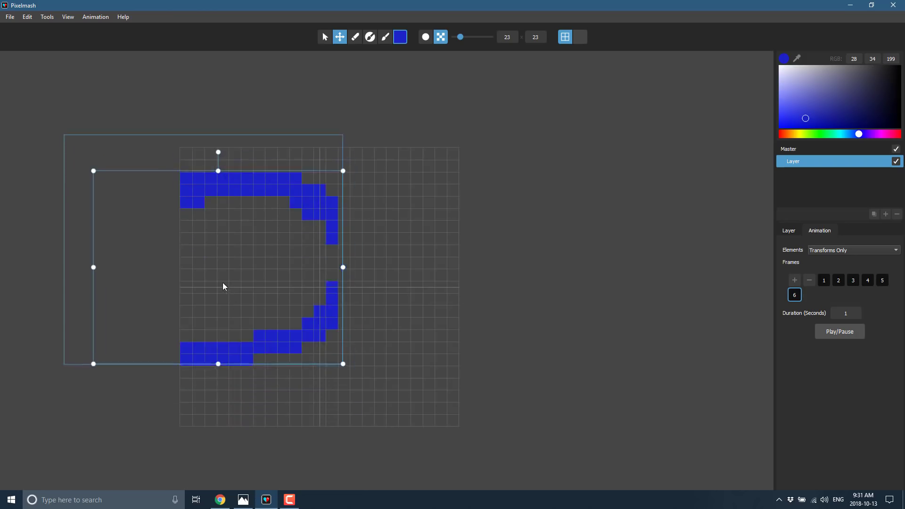
left_click_drag(342, 363, 329, 357)
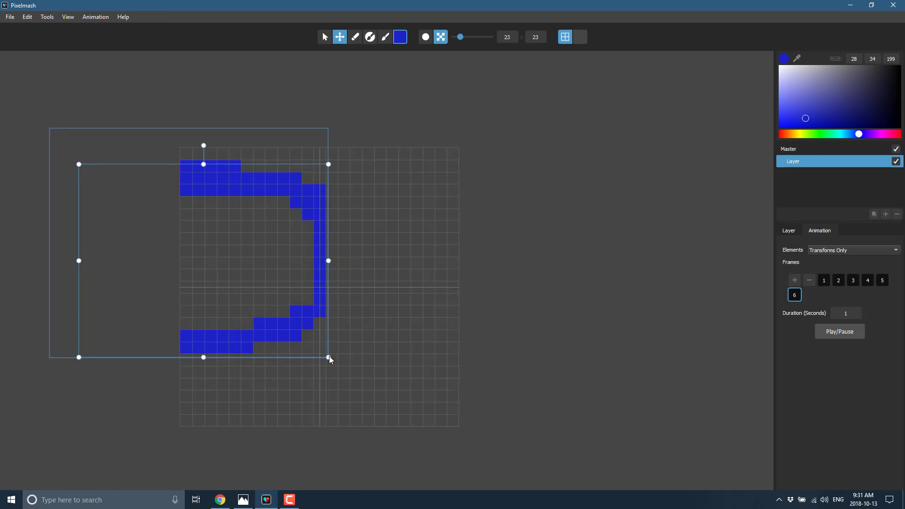
left_click_drag(329, 358, 351, 373)
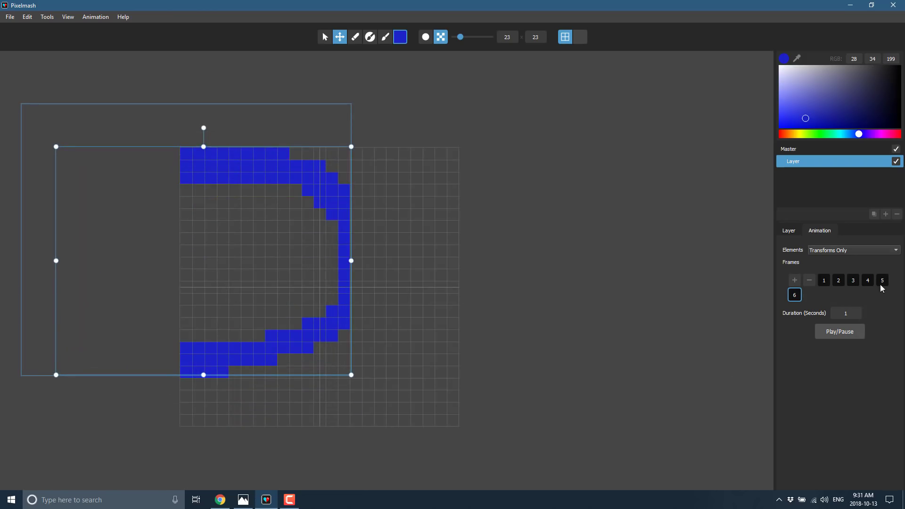
Play, stop and replay the six-frame circle animation
left_click(823, 280)
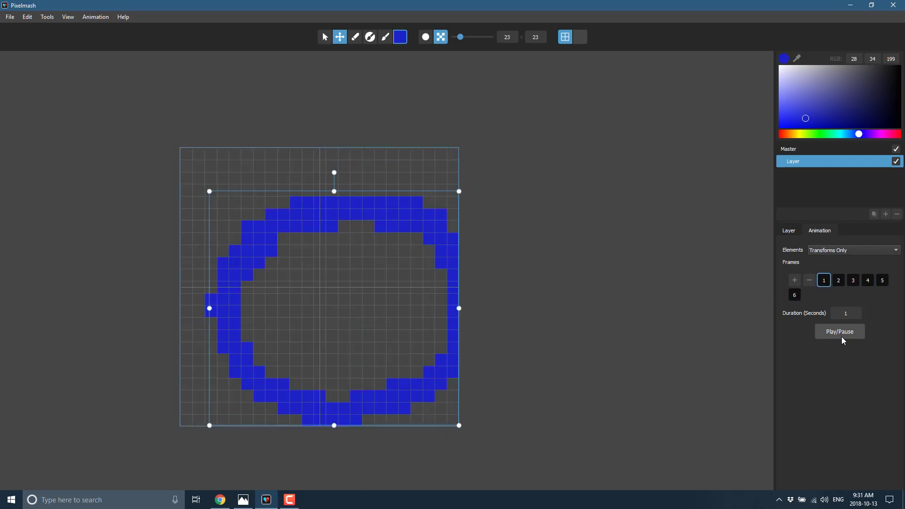
left_click(838, 331)
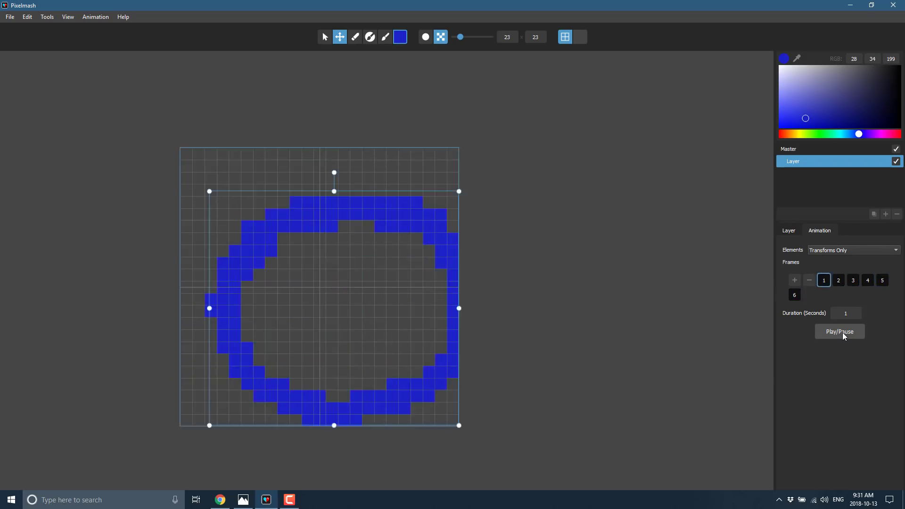
left_click(794, 295)
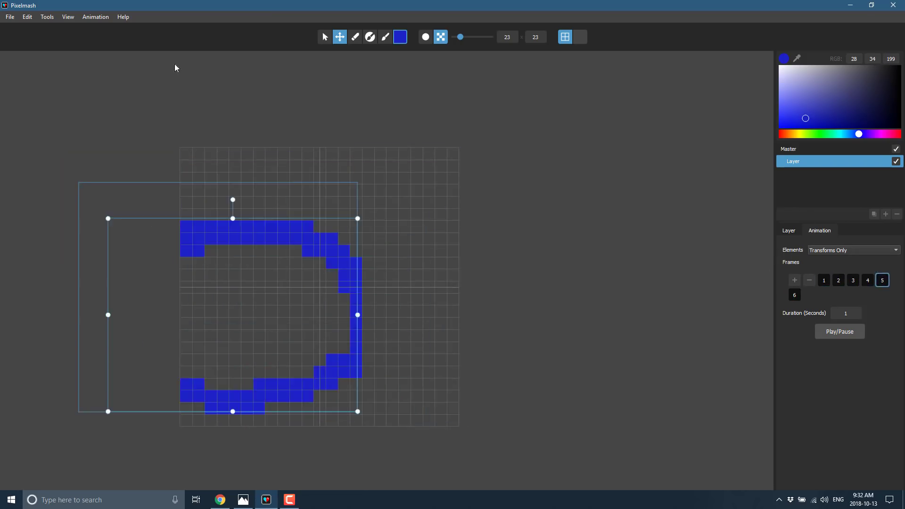
Start a new blank project from the File menu, choosing Don't Save for the ring animation
left_click(9, 16)
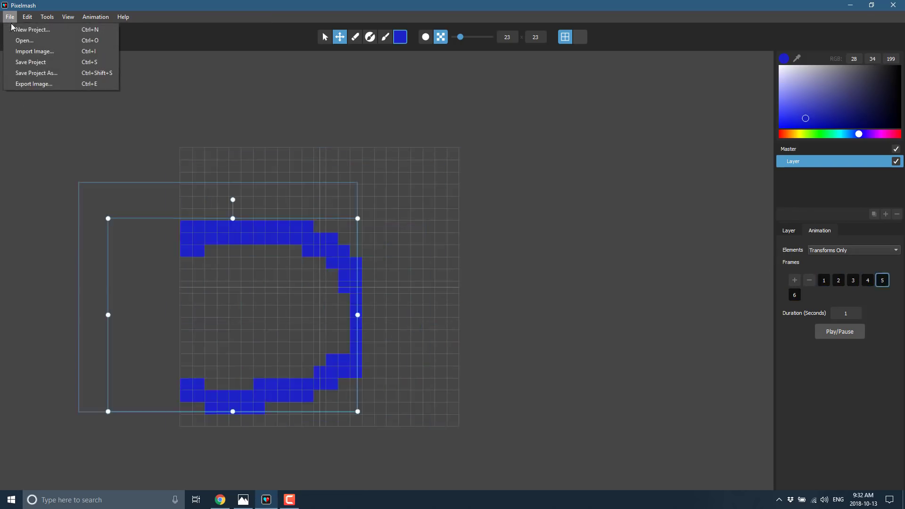
left_click(33, 29)
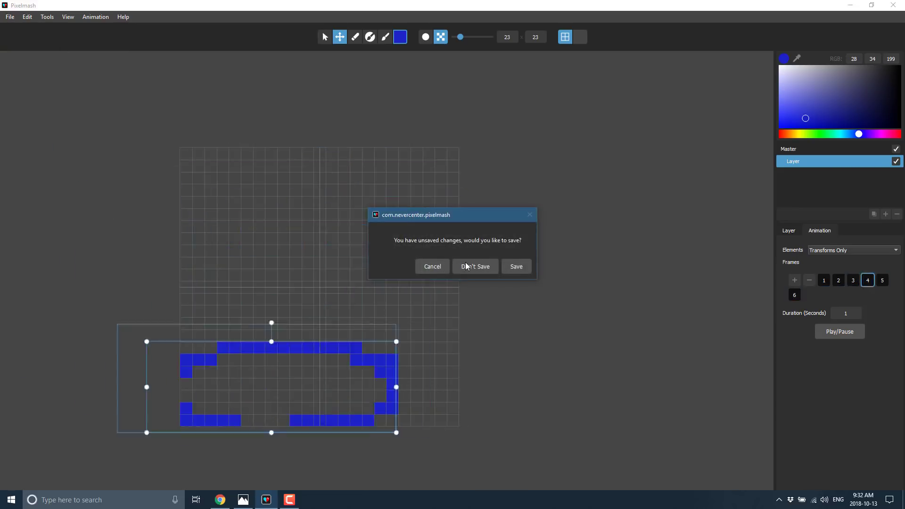
left_click(474, 266)
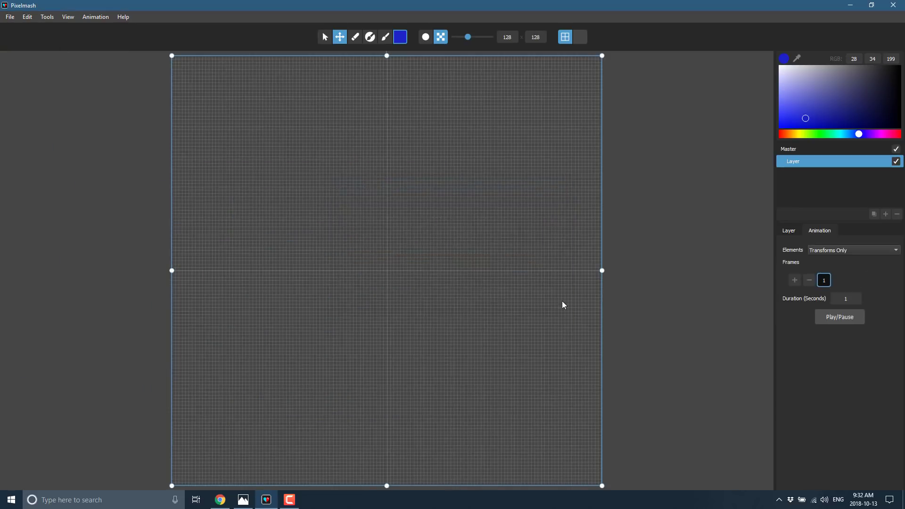
mouse_move(469, 265)
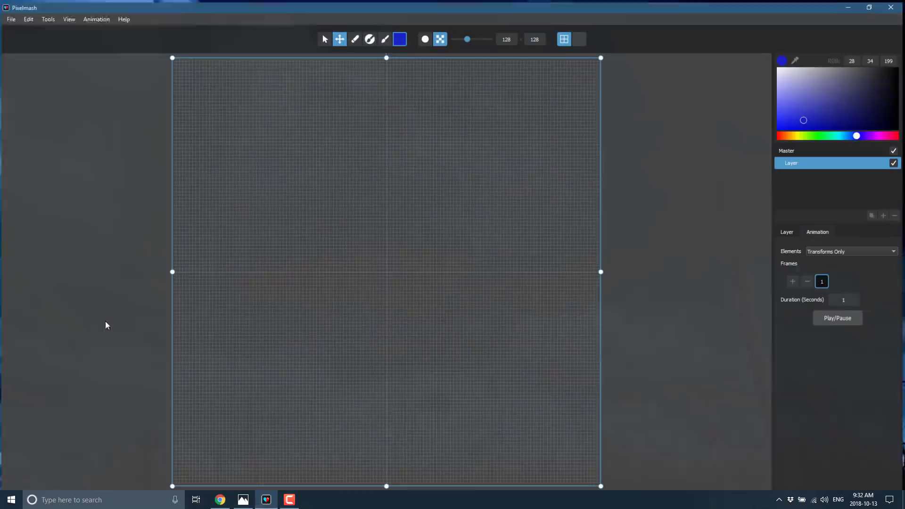
Import f16.png from the Desktop through File > Import Image
left_click(10, 18)
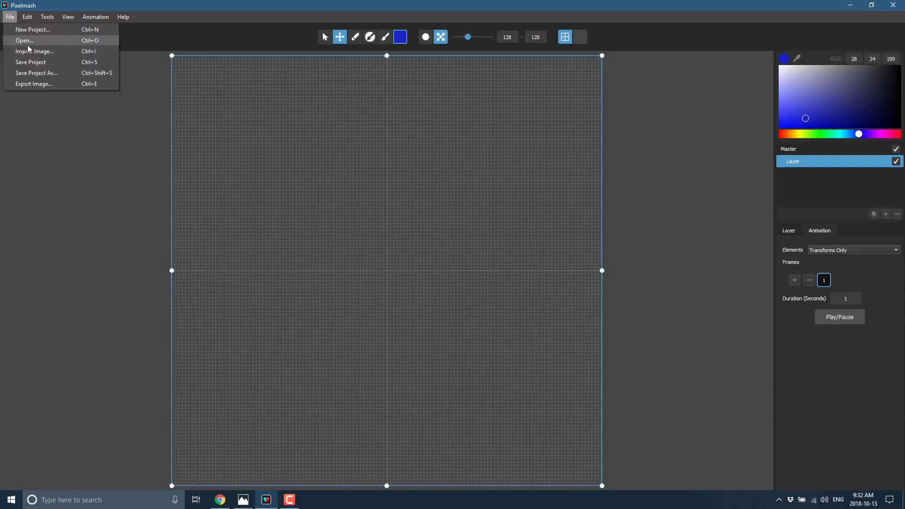
left_click(34, 52)
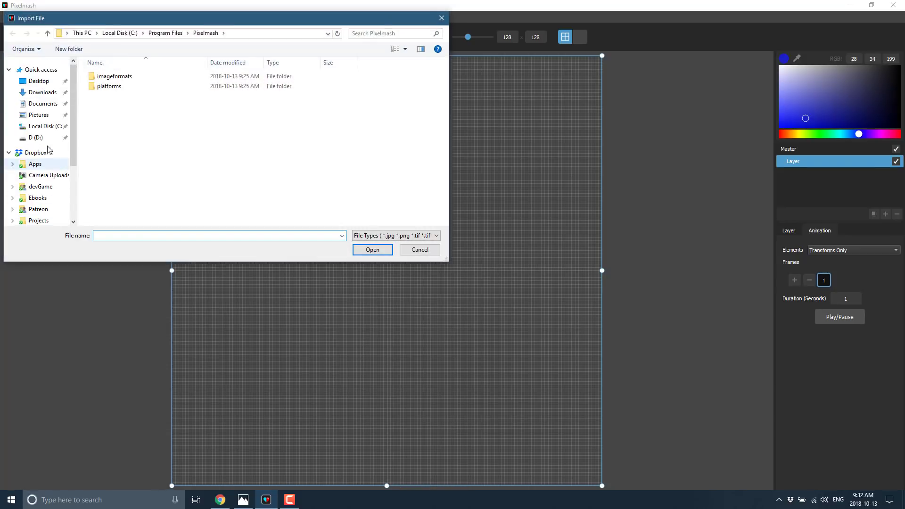
left_click(38, 81)
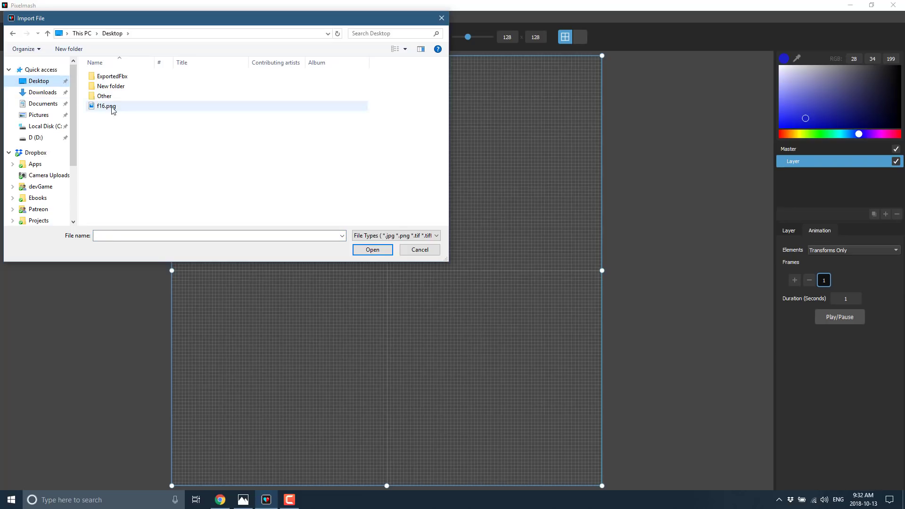
left_click(372, 249)
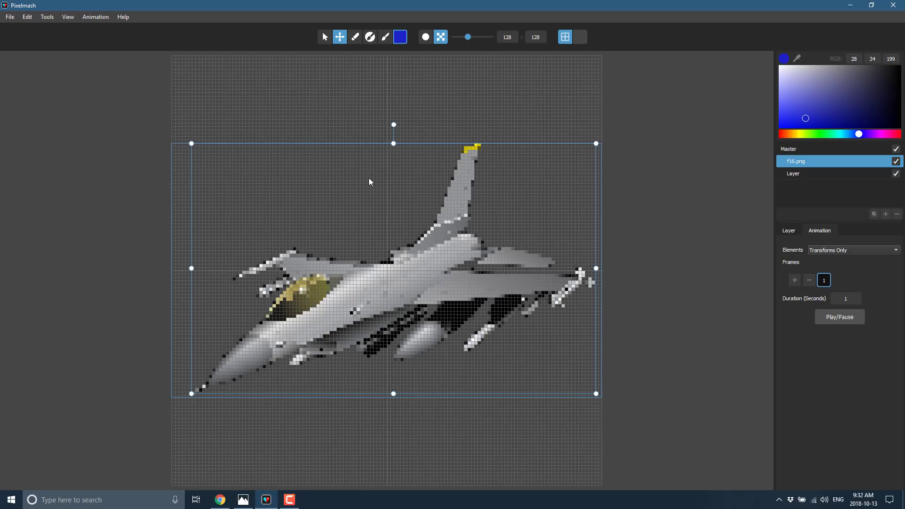
mouse_move(793, 232)
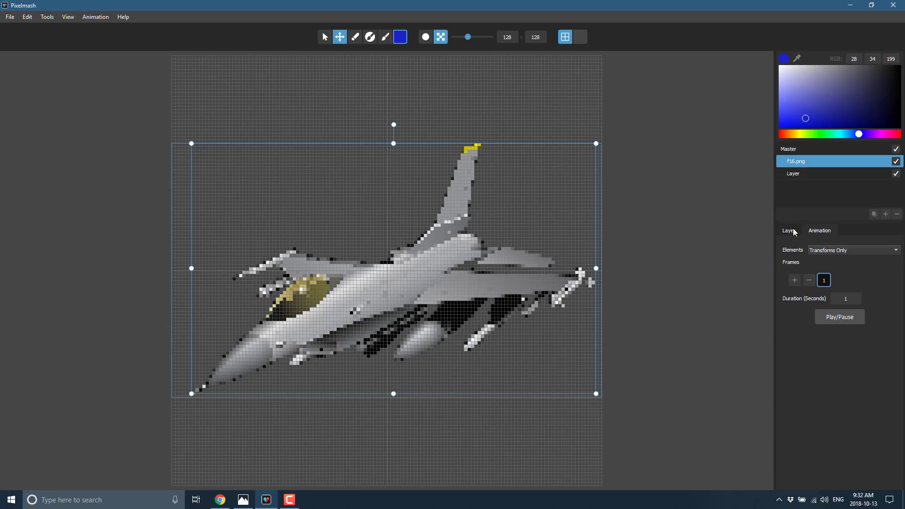
Show the F-16 layer's settings and open its Add Effect list
left_click(788, 231)
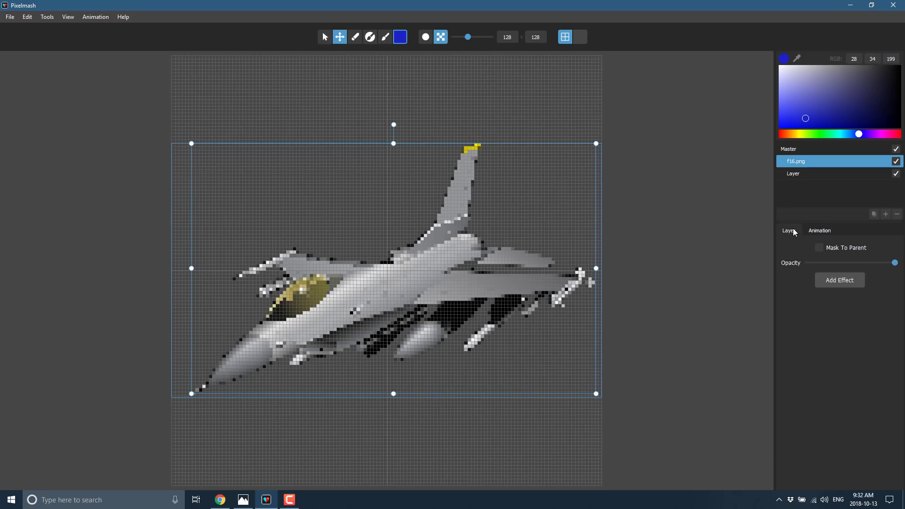
mouse_move(816, 264)
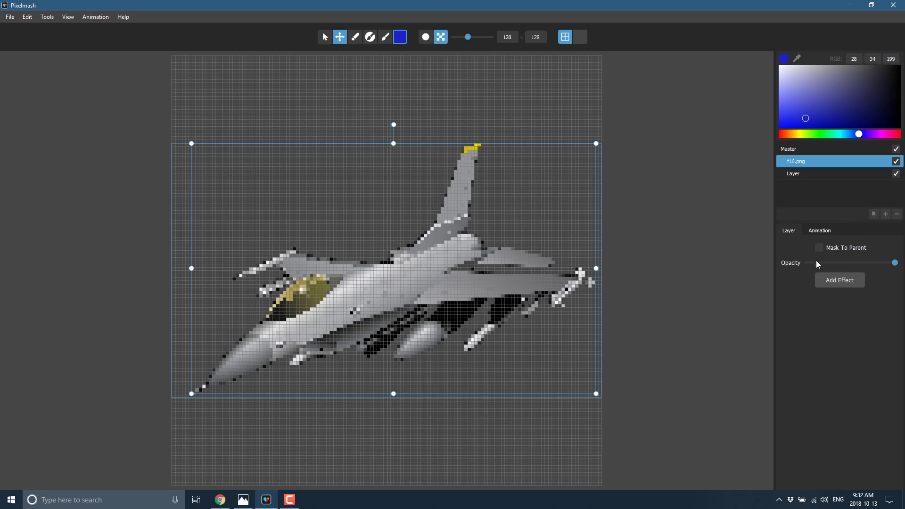
left_click(839, 280)
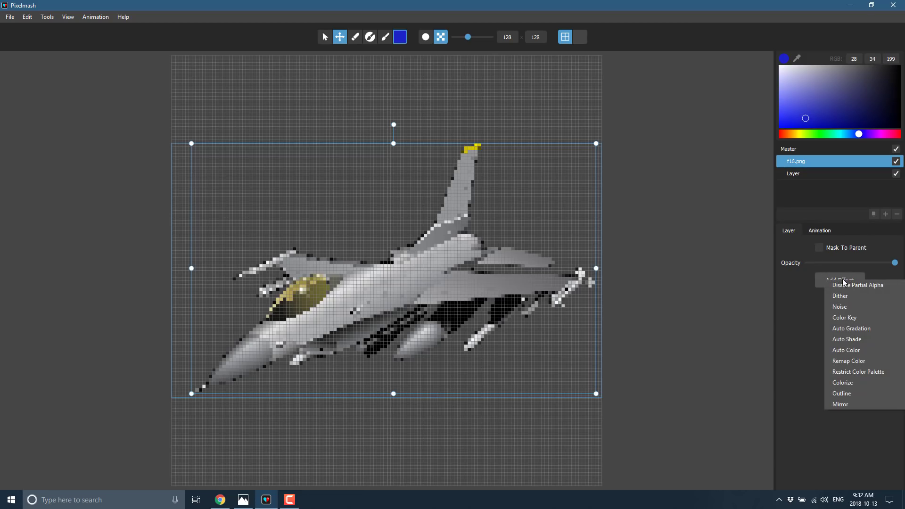
mouse_move(452, 196)
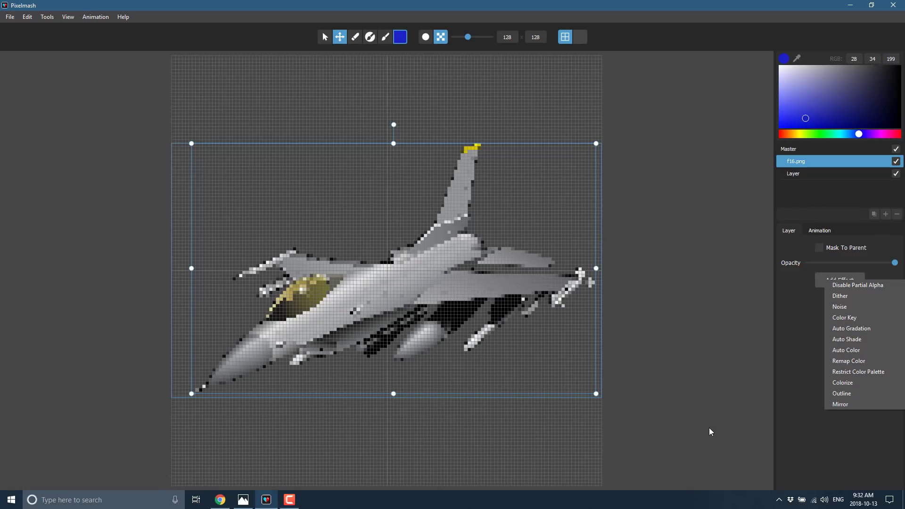
mouse_move(823, 378)
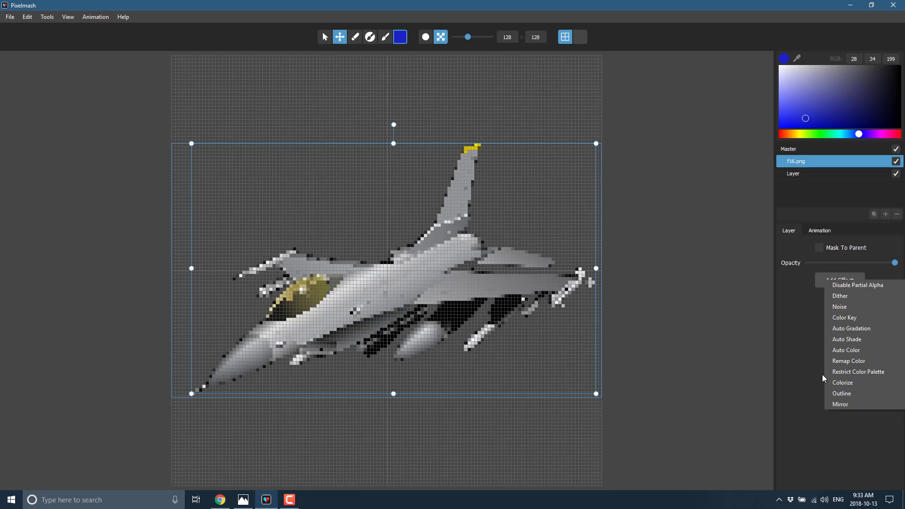
mouse_move(863, 306)
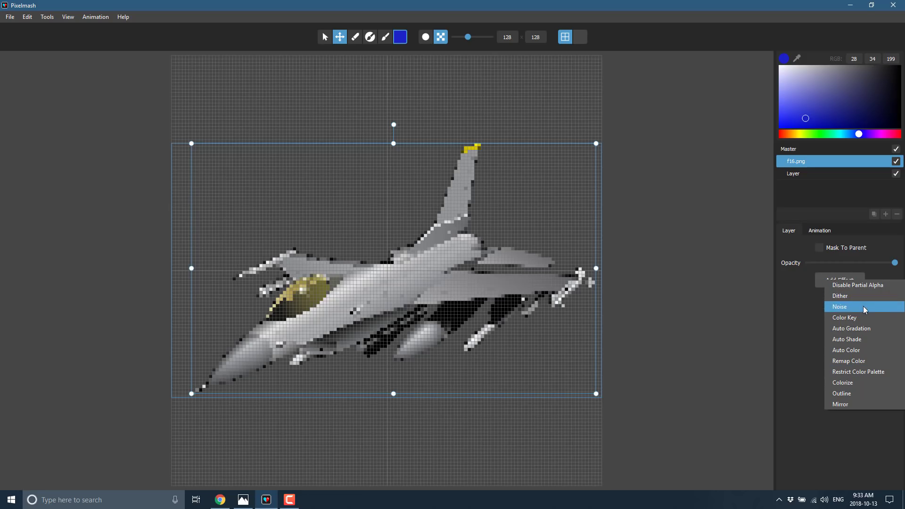
mouse_move(858, 372)
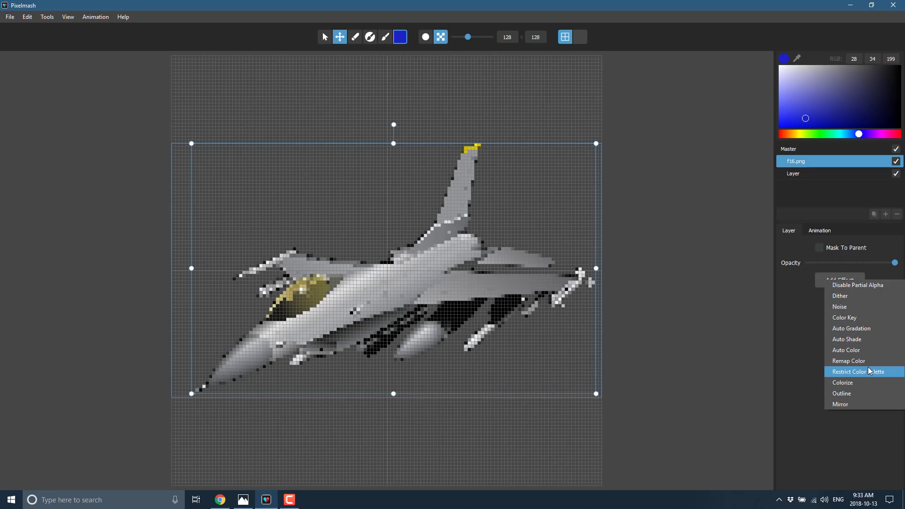
left_click(841, 393)
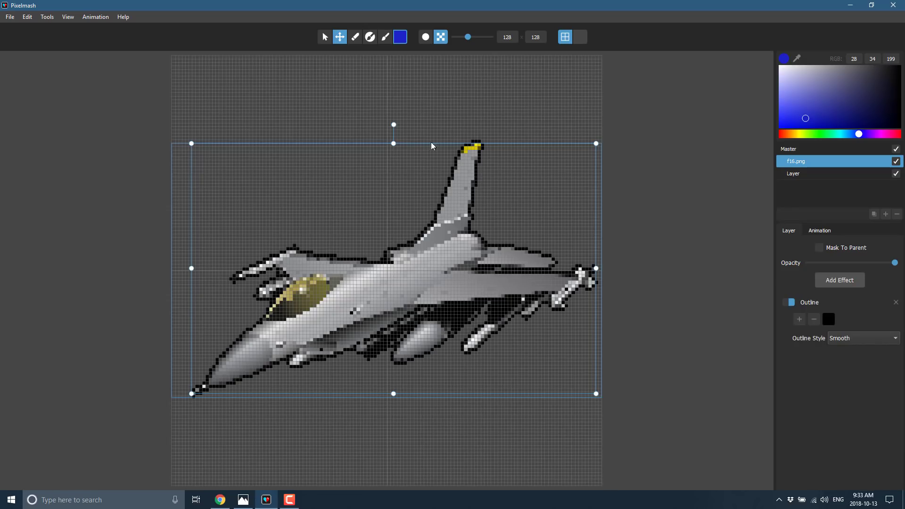
mouse_move(865, 320)
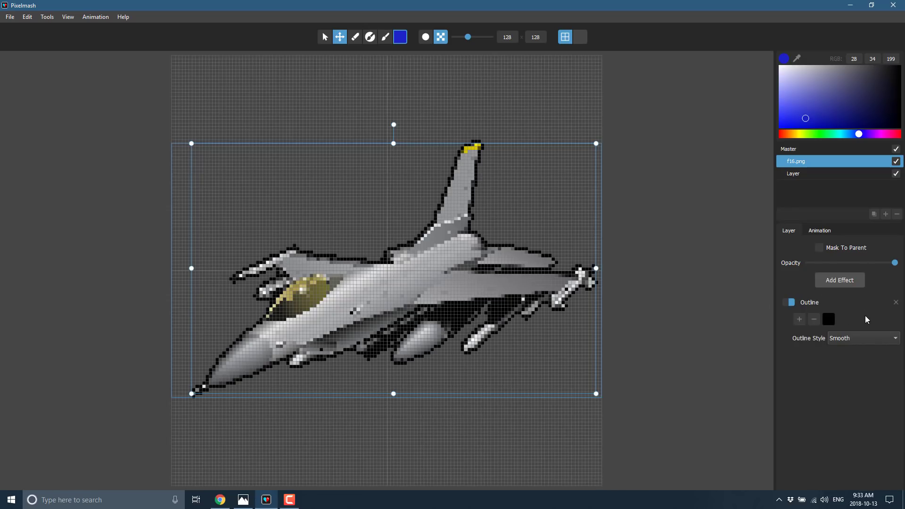
left_click(862, 337)
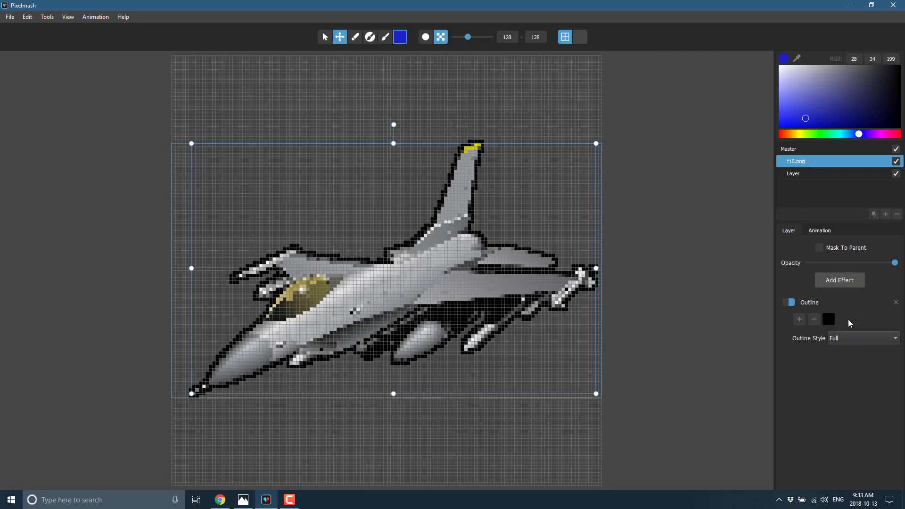
left_click(862, 337)
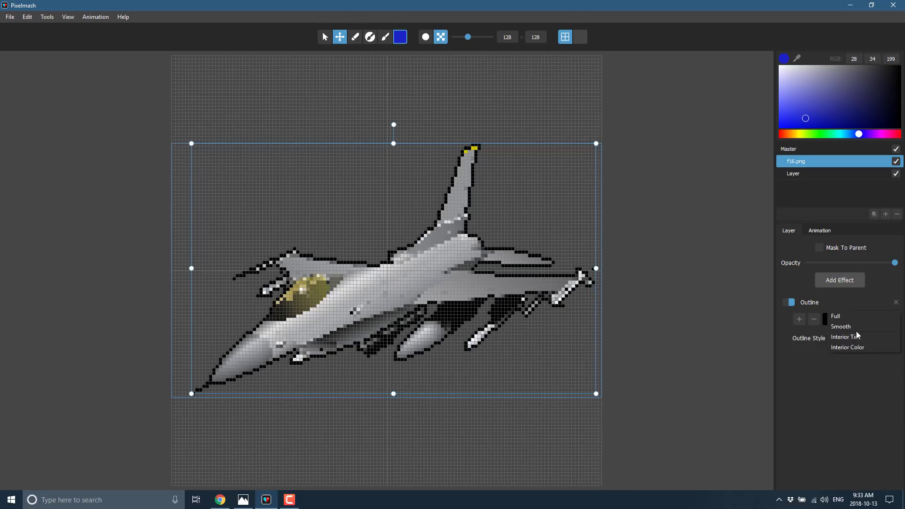
left_click(840, 326)
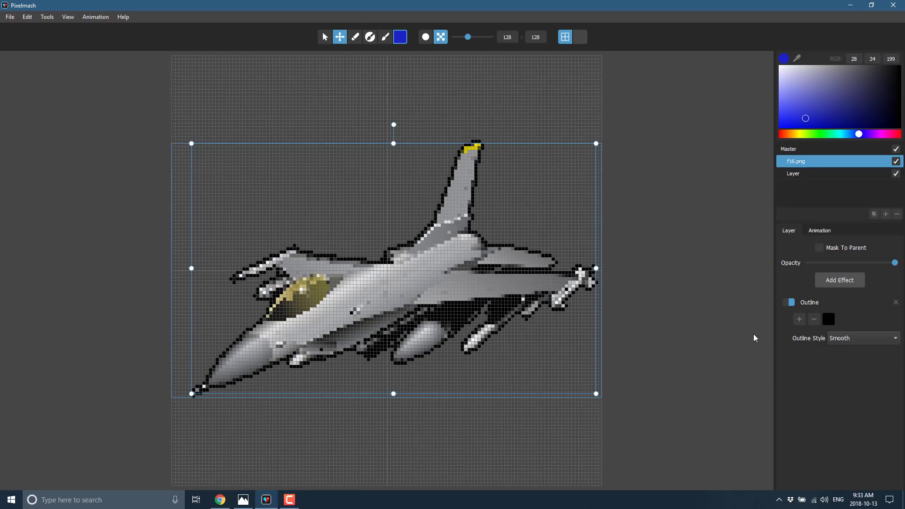
mouse_move(339, 326)
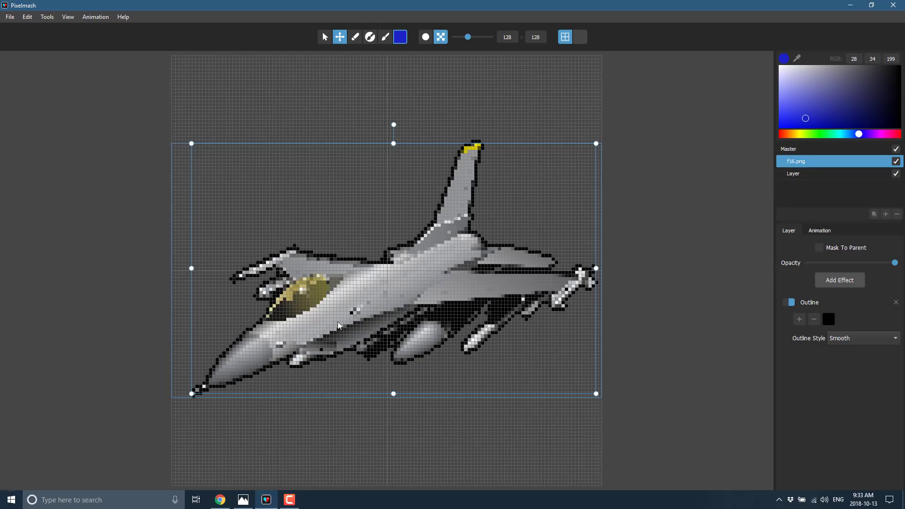
mouse_move(239, 191)
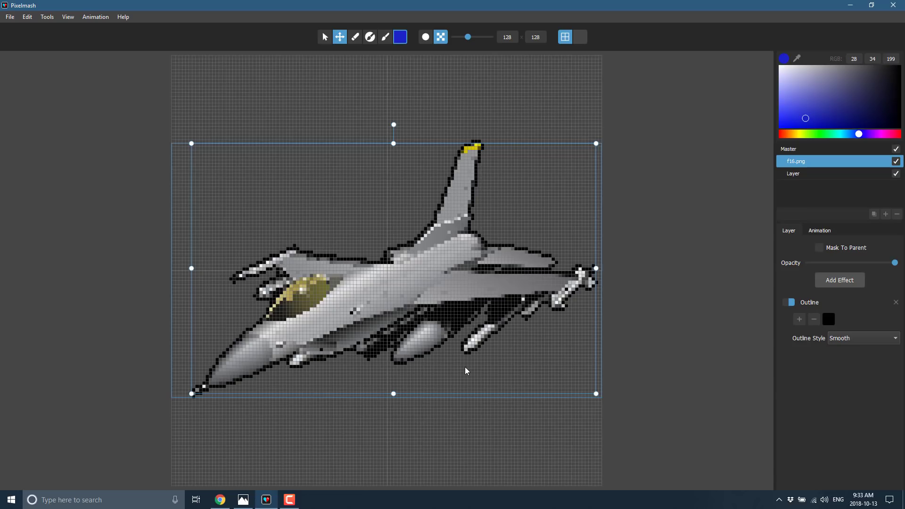
mouse_move(433, 467)
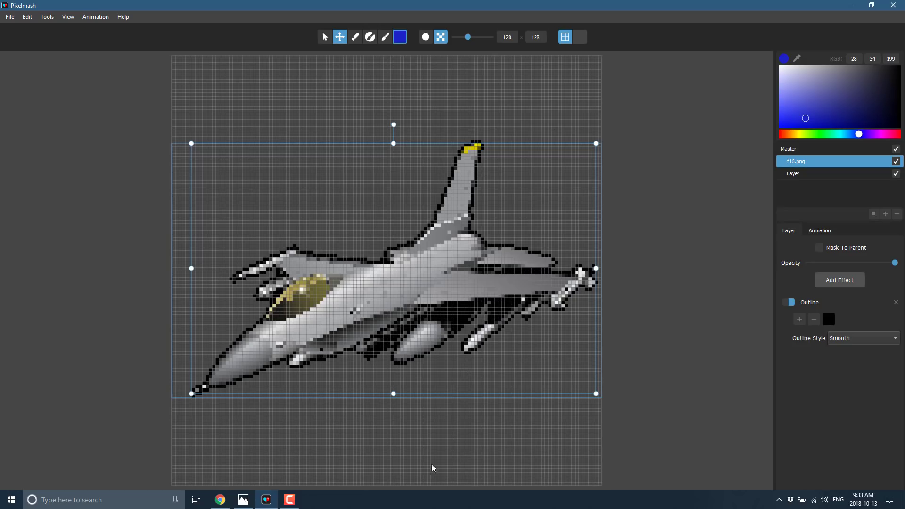
Add a Rounded Auto Shade effect to the jet and rotate its light angle
left_click(839, 279)
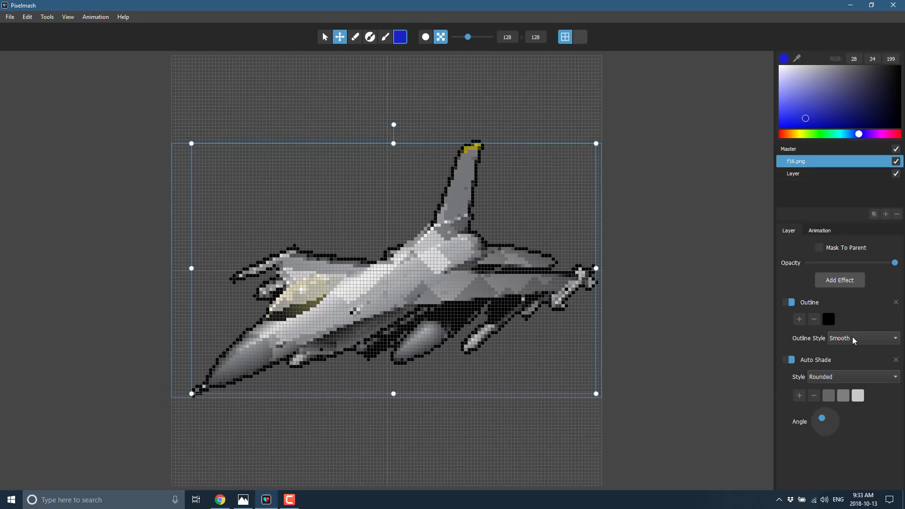
mouse_move(825, 418)
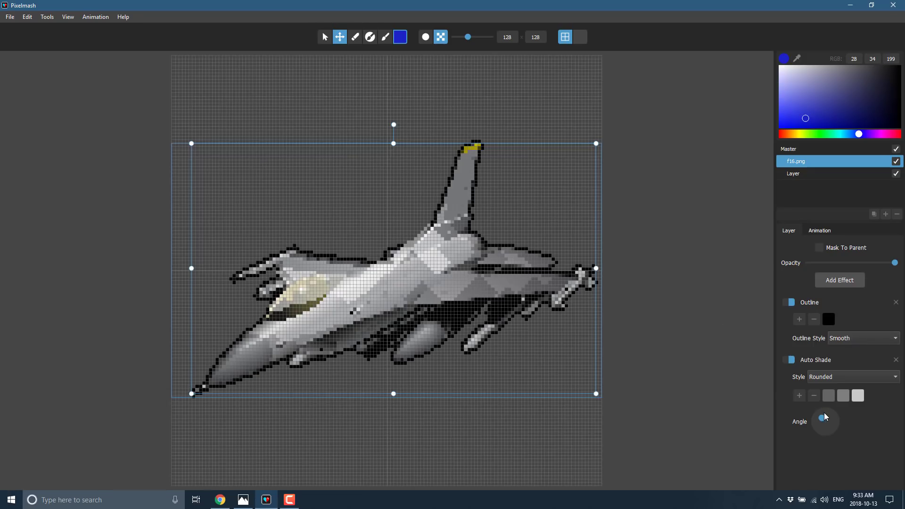
left_click_drag(820, 418, 833, 416)
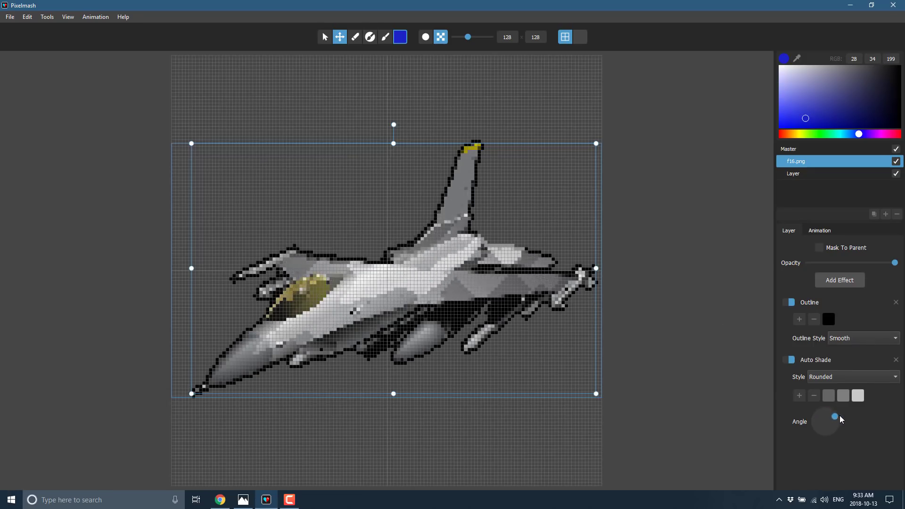
left_click_drag(833, 417, 815, 419)
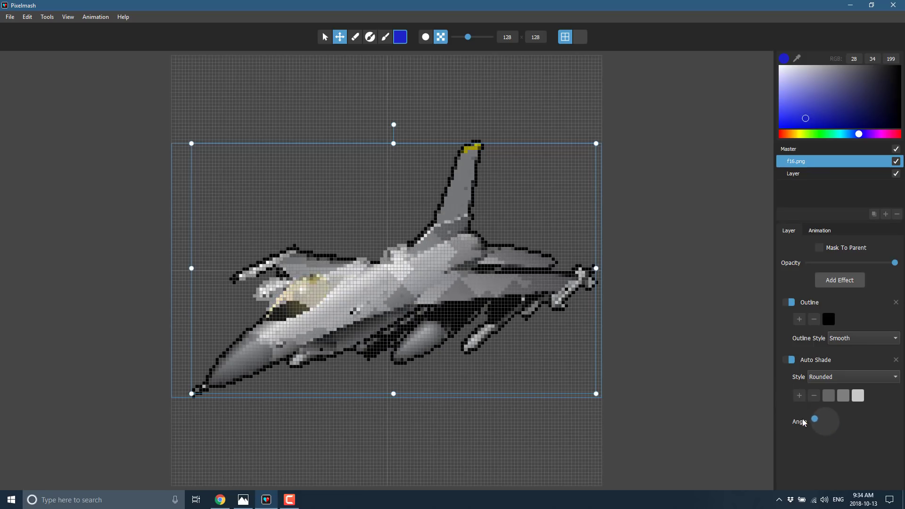
left_click_drag(828, 419, 818, 424)
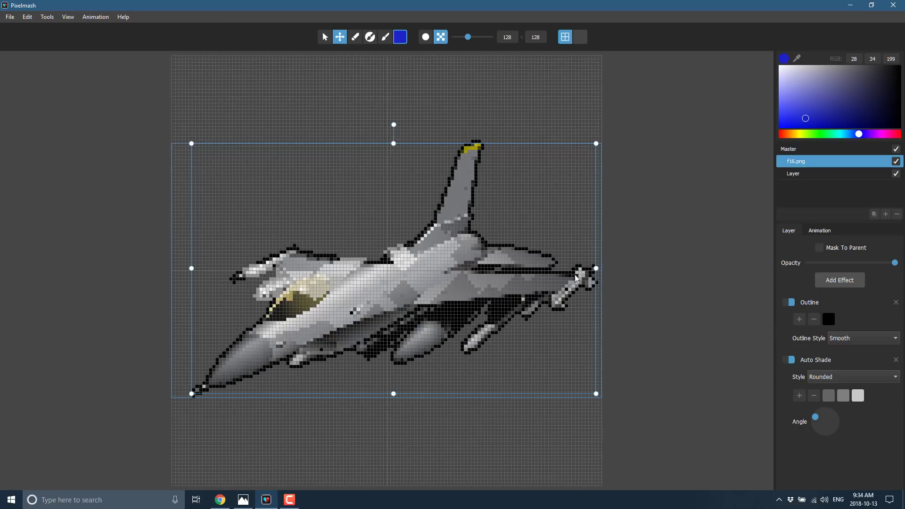
Set Auto Shade style to Directional, re-aim the light, and pick a darker grey shade colour
left_click(852, 376)
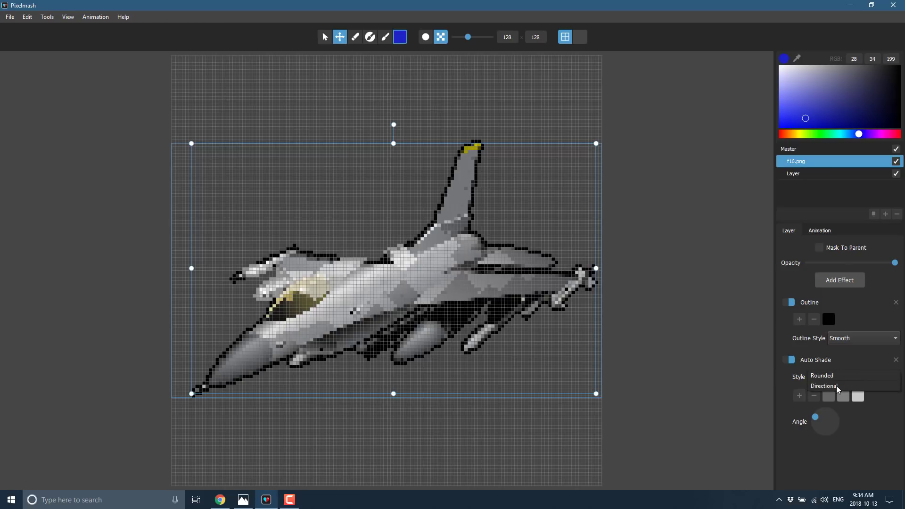
left_click(825, 385)
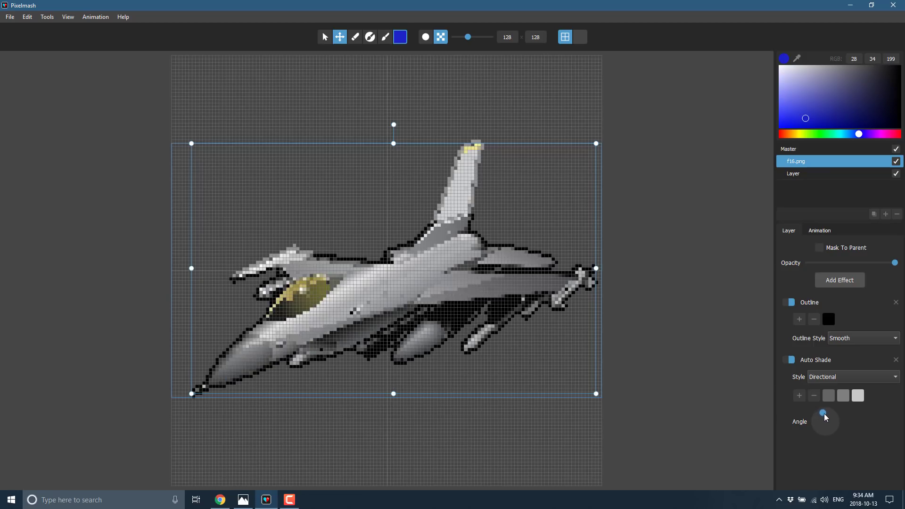
left_click_drag(825, 413, 823, 423)
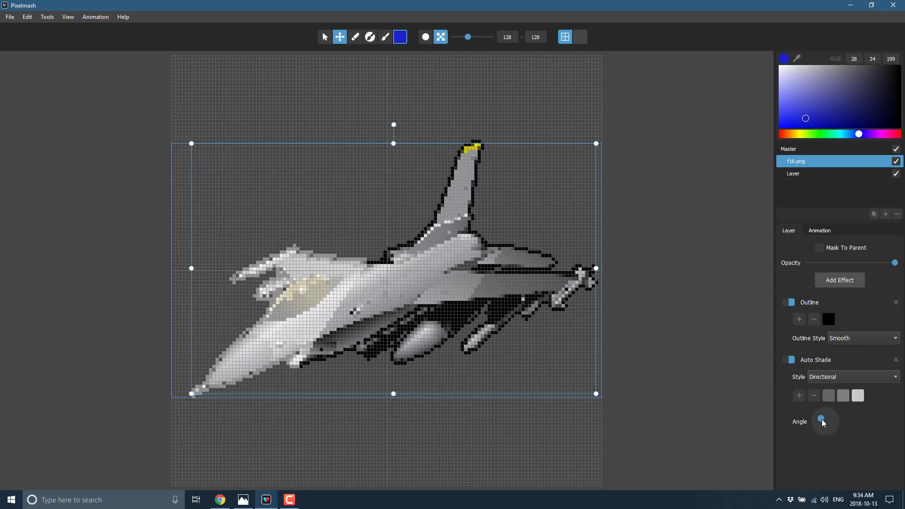
left_click_drag(829, 417, 834, 421)
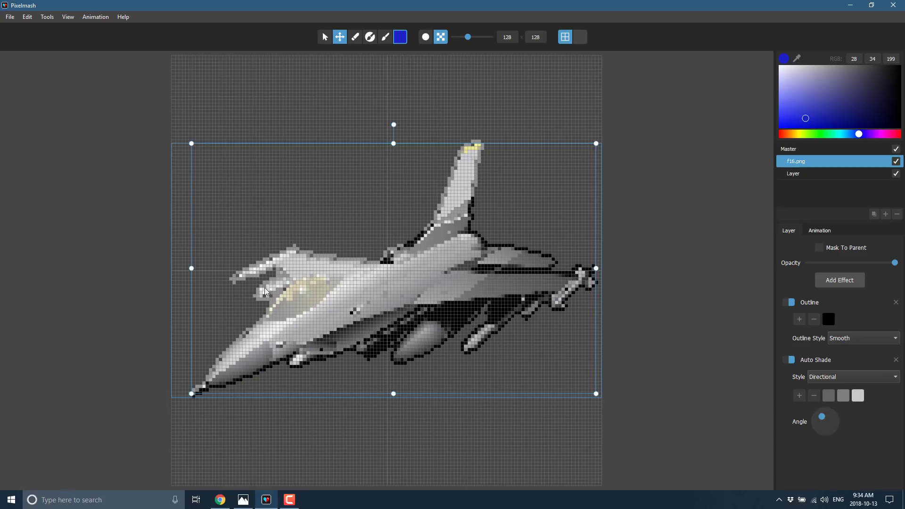
left_click(859, 395)
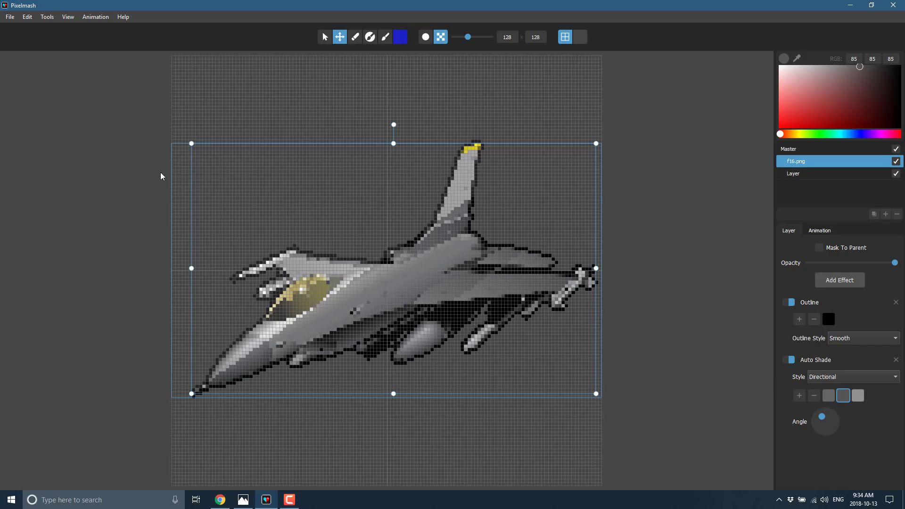
mouse_move(265, 226)
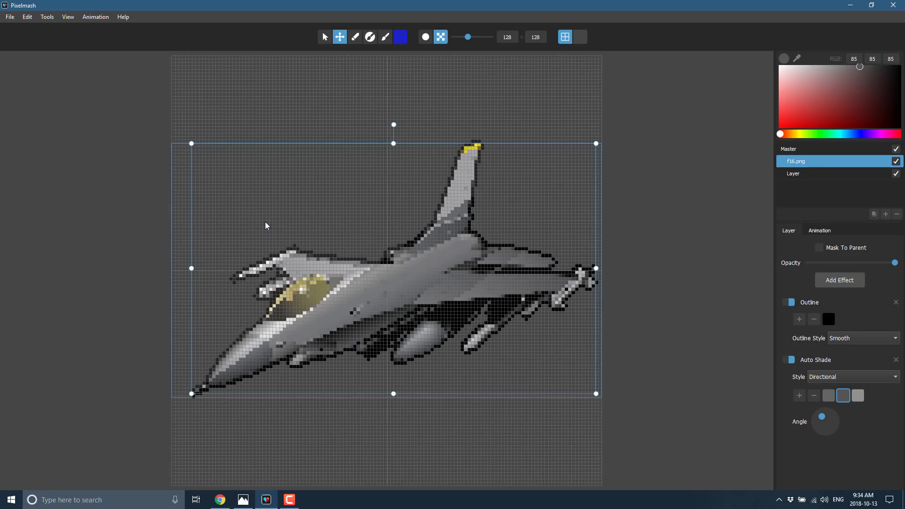
mouse_move(822, 381)
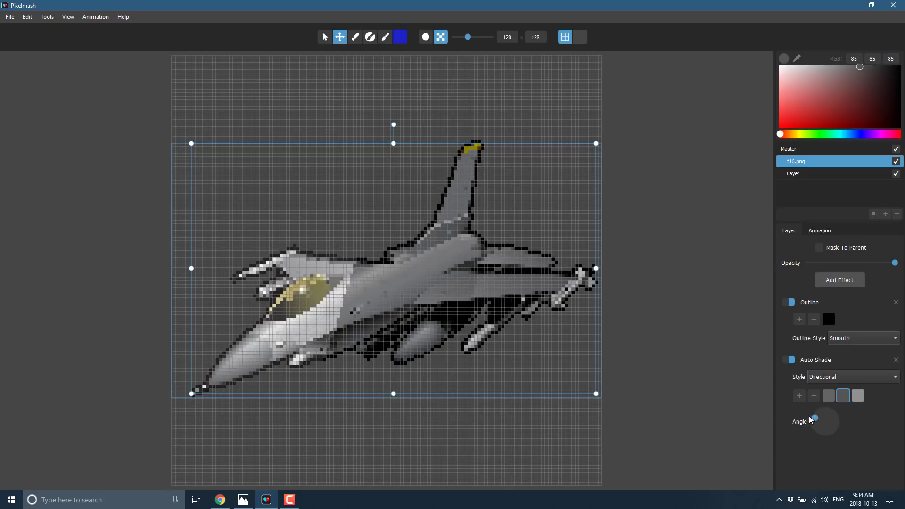
left_click_drag(811, 417, 825, 422)
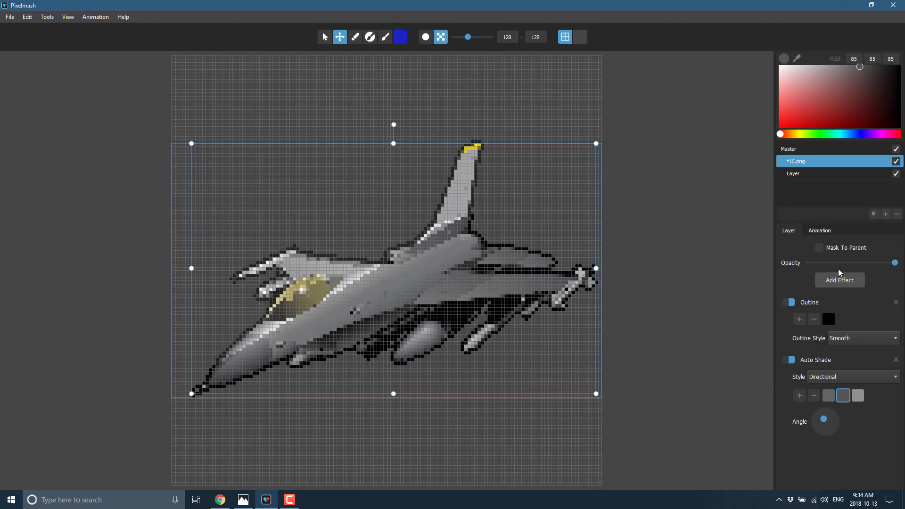
Try an Auto Gradation effect on the jet, then remove it, keeping Outline and Auto Shade
left_click(839, 280)
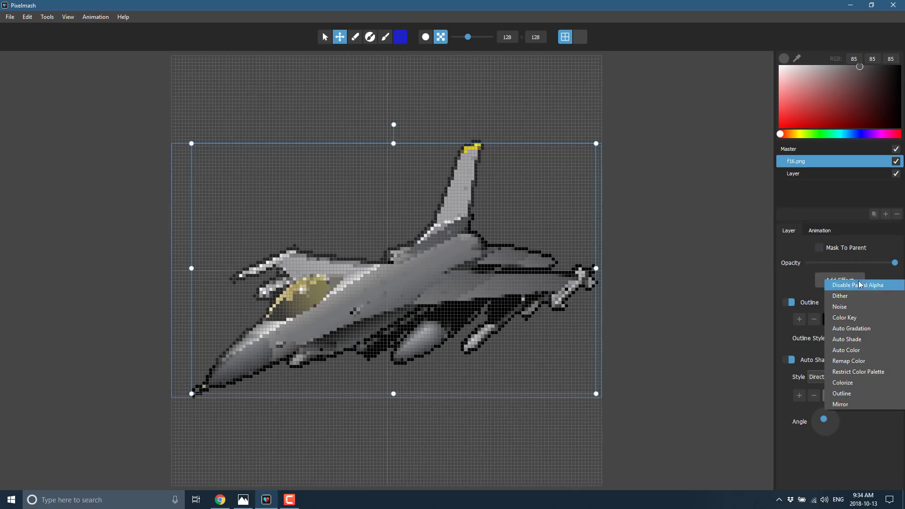
mouse_move(861, 306)
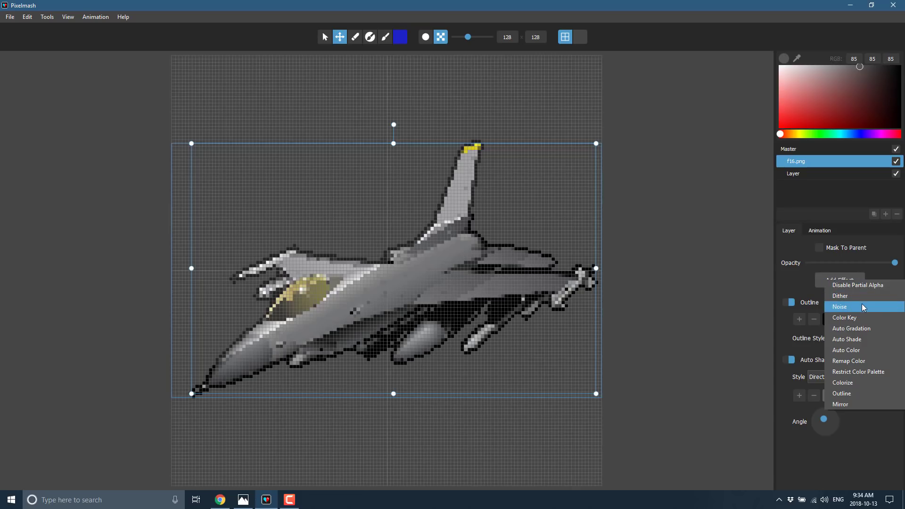
mouse_move(859, 317)
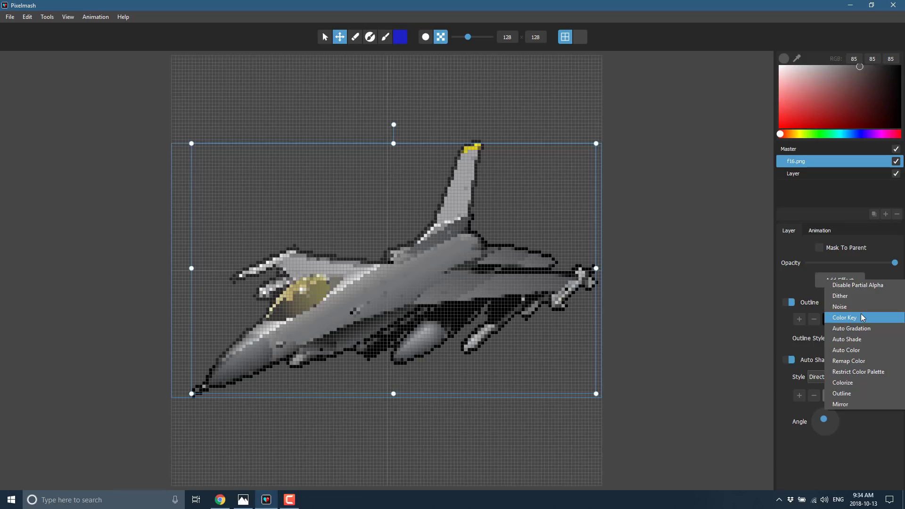
mouse_move(859, 328)
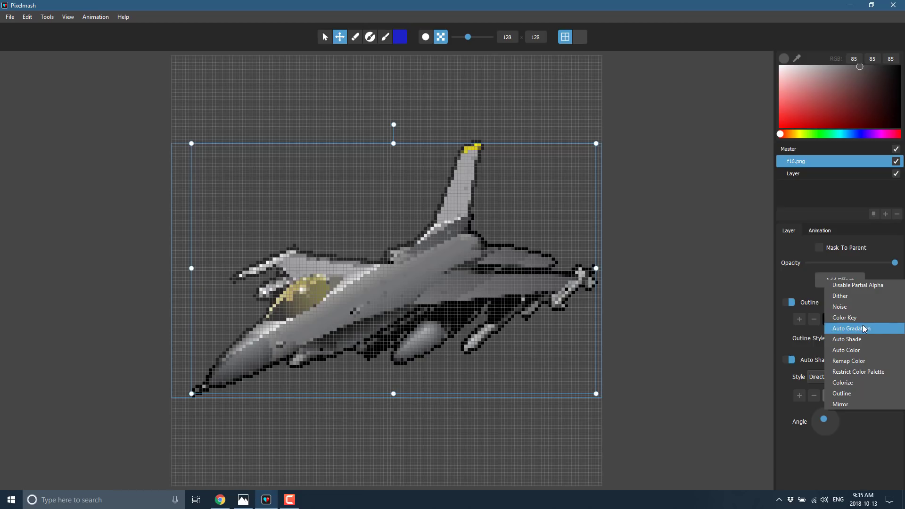
left_click(853, 328)
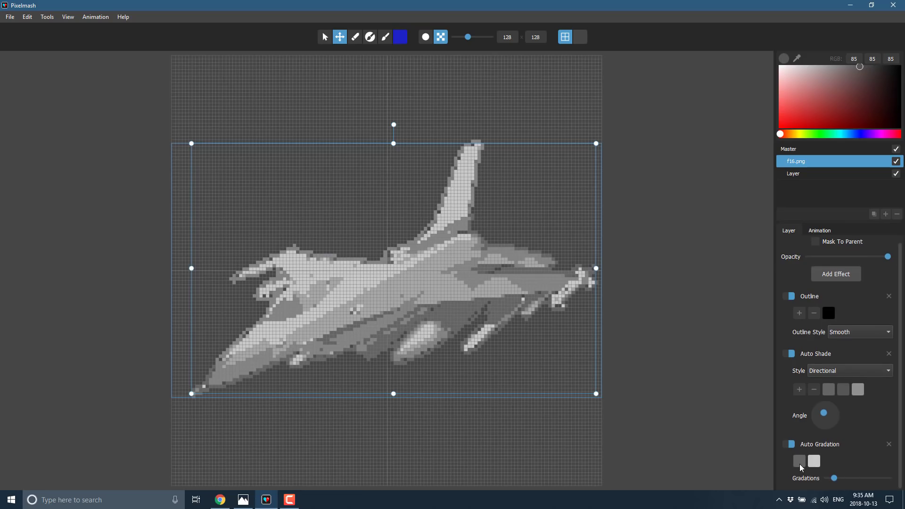
left_click(799, 461)
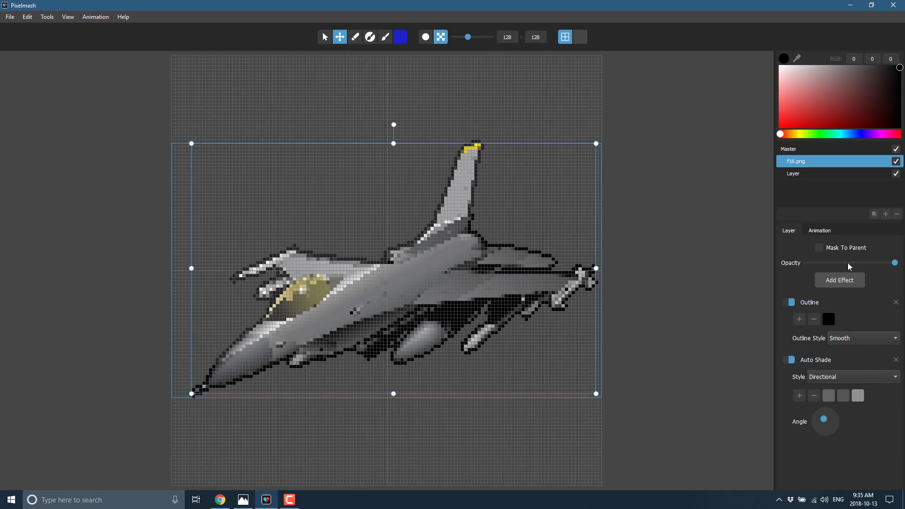
mouse_move(802, 296)
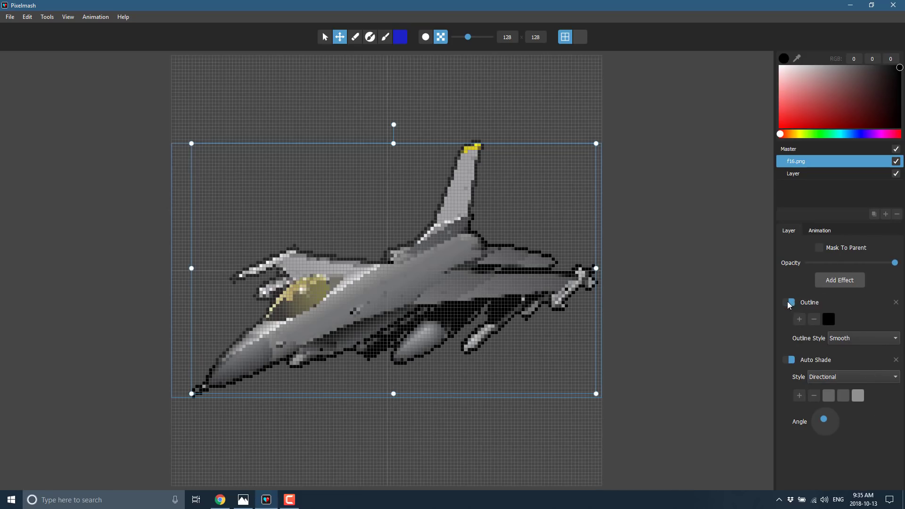
left_click(791, 302)
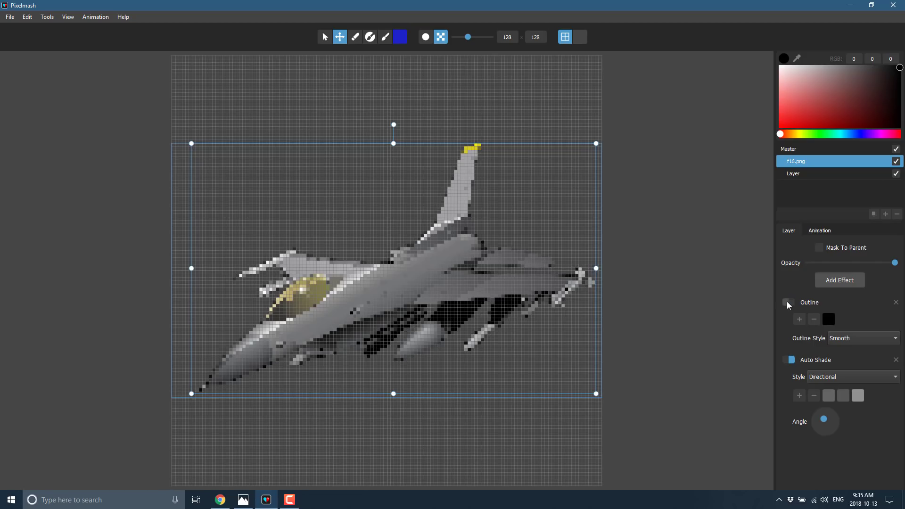
left_click(789, 302)
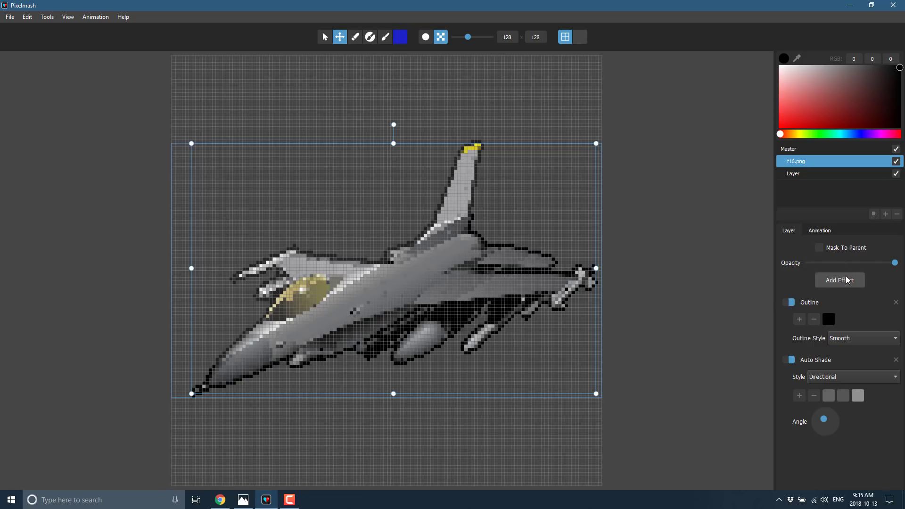
Try red, white and grey Colorize tints on the F-16, then remove the Colorize effect
left_click(838, 280)
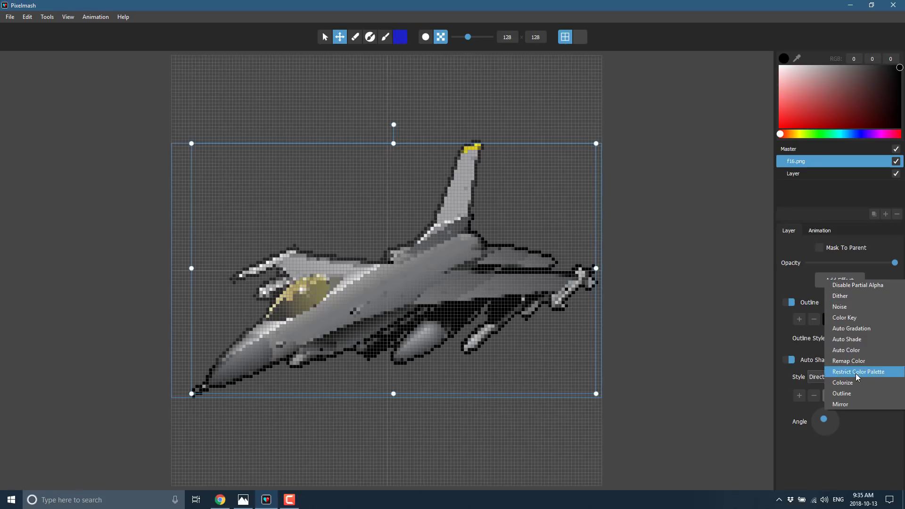
left_click(842, 382)
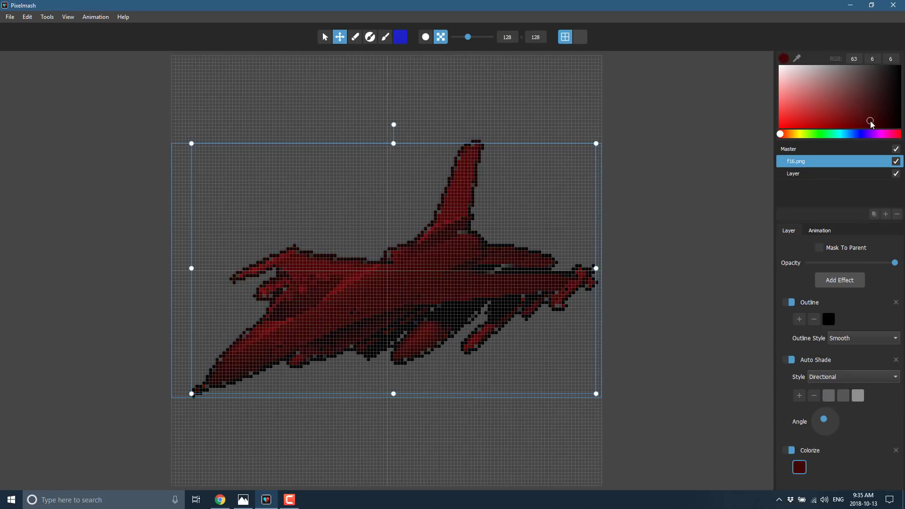
left_click(782, 58)
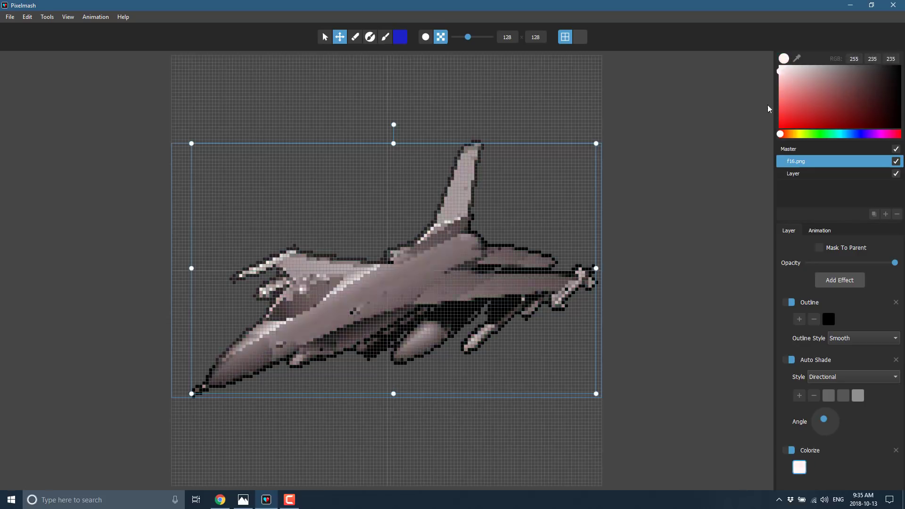
left_click(817, 66)
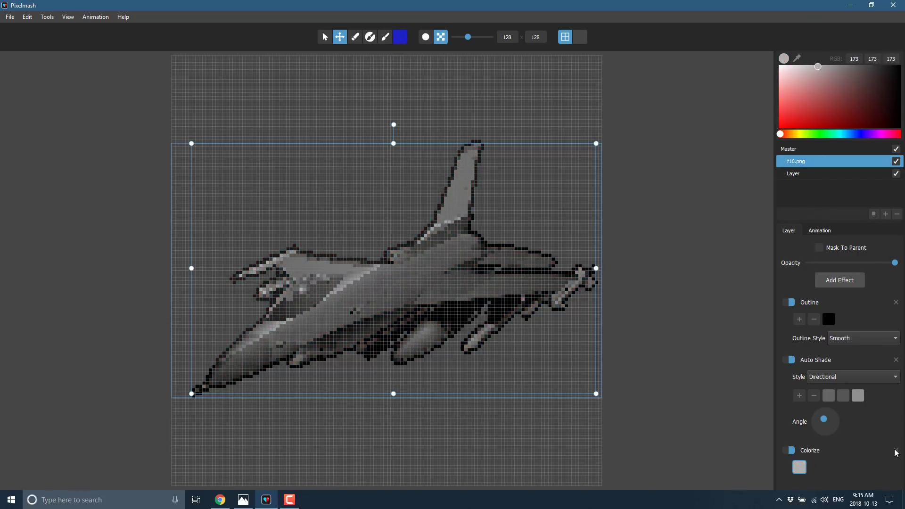
left_click(838, 280)
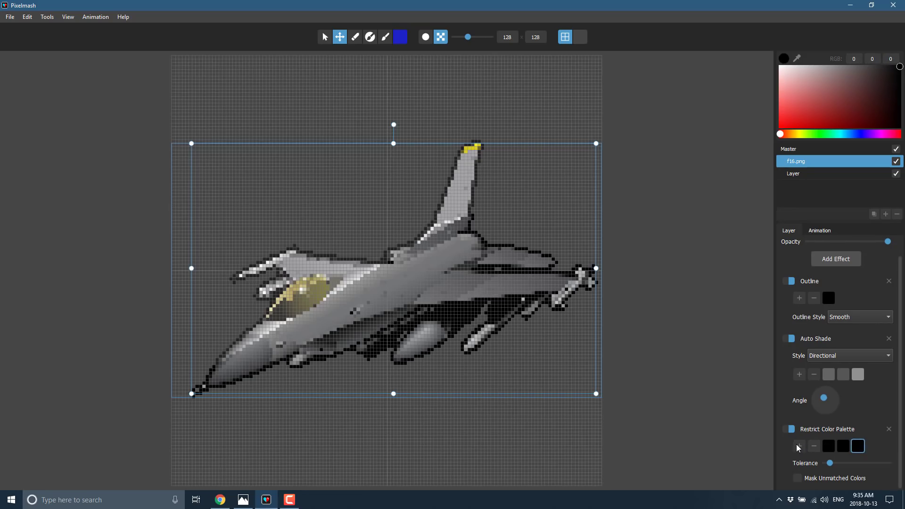
Set the three restricted palette swatches to dark red, light red and deep red
left_click(873, 116)
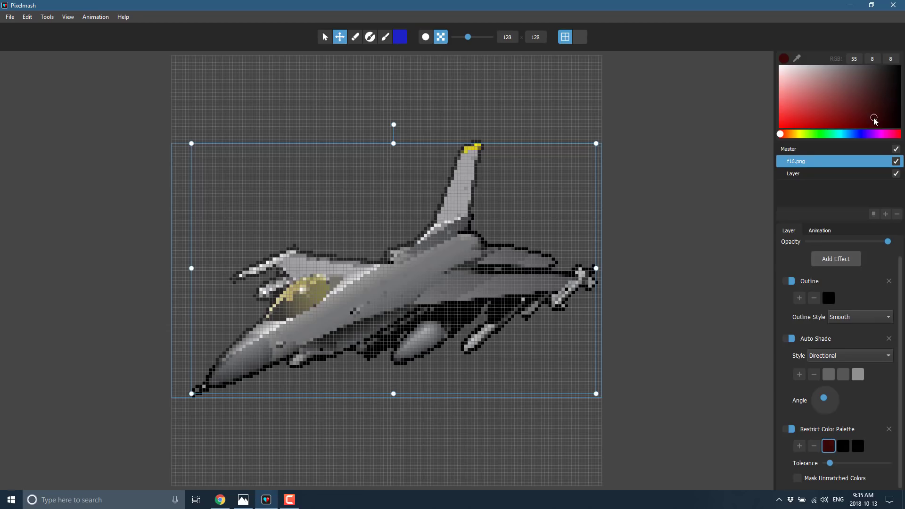
left_click(842, 445)
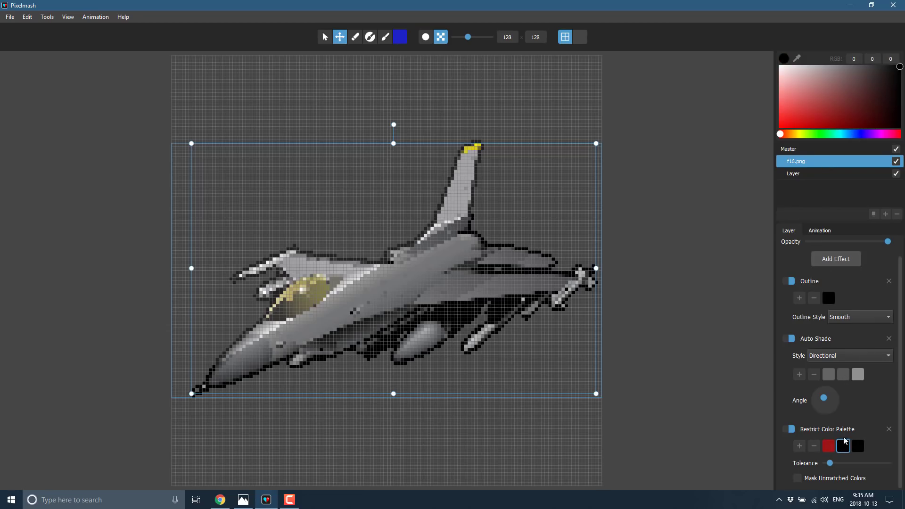
left_click(842, 445)
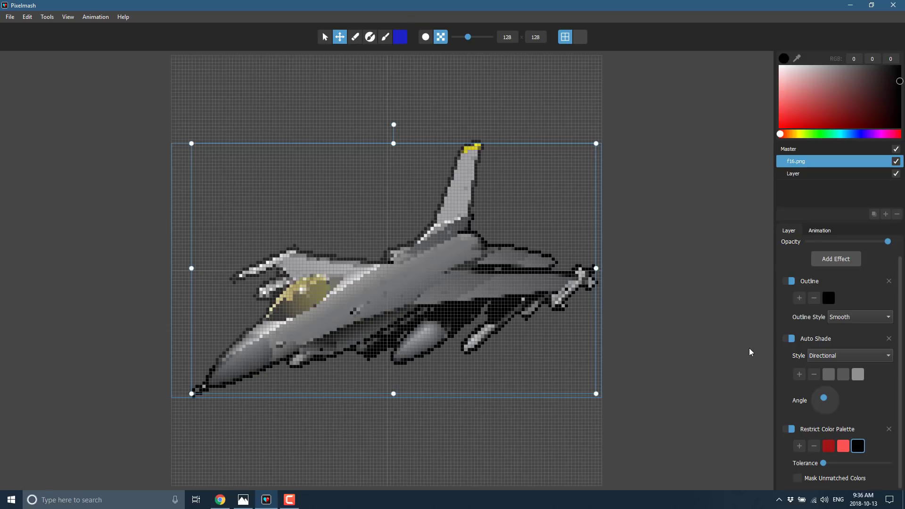
left_click(859, 126)
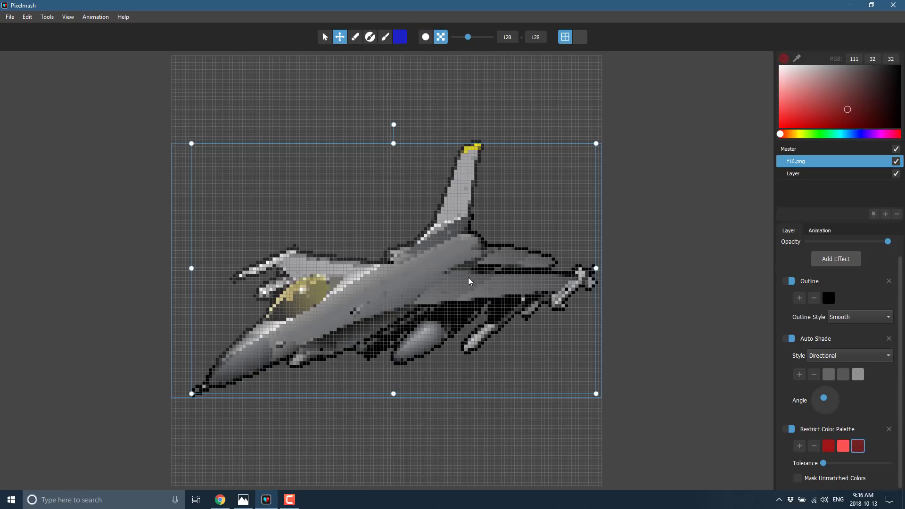
mouse_move(326, 52)
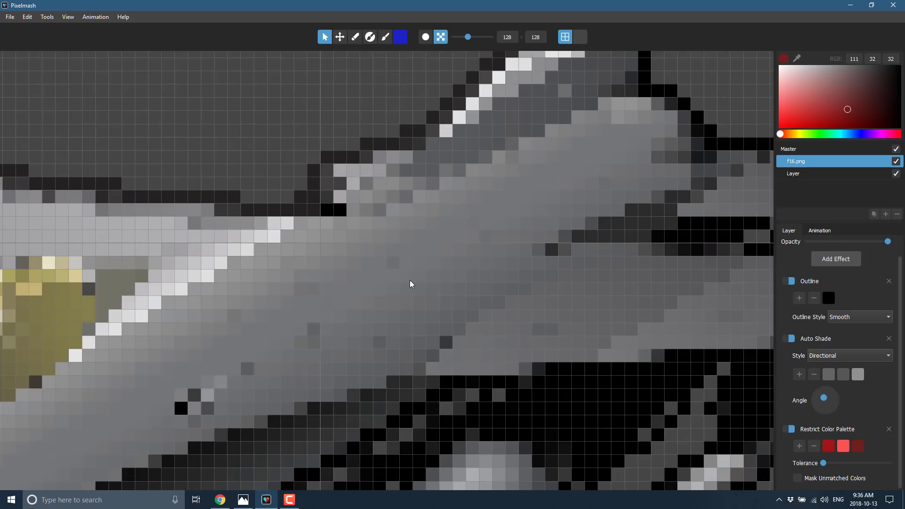
Switch drawing tools and move the blank Layer above f16.png in the layer list
left_click(385, 36)
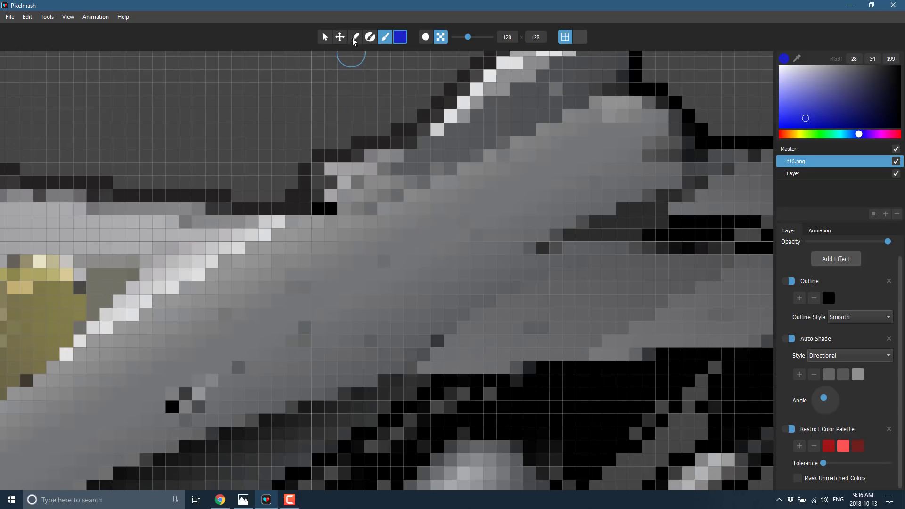
left_click(355, 36)
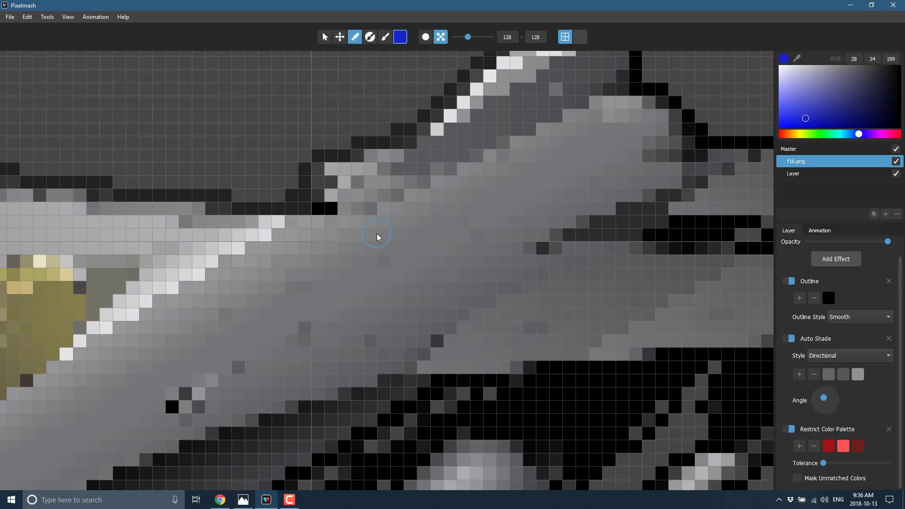
mouse_move(854, 190)
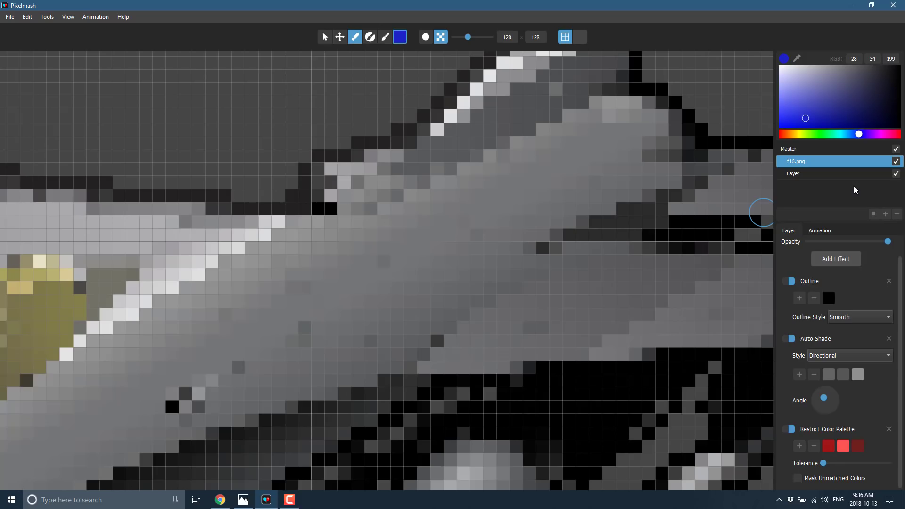
mouse_move(887, 217)
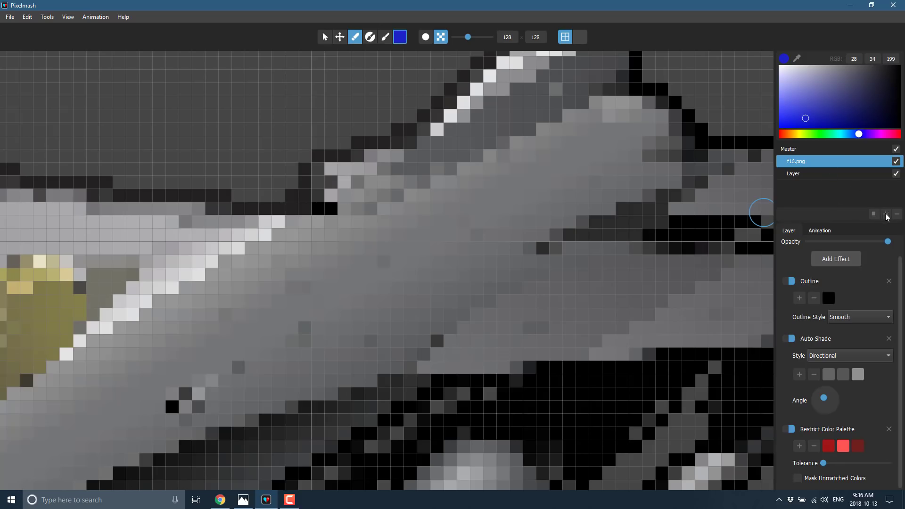
left_click(884, 214)
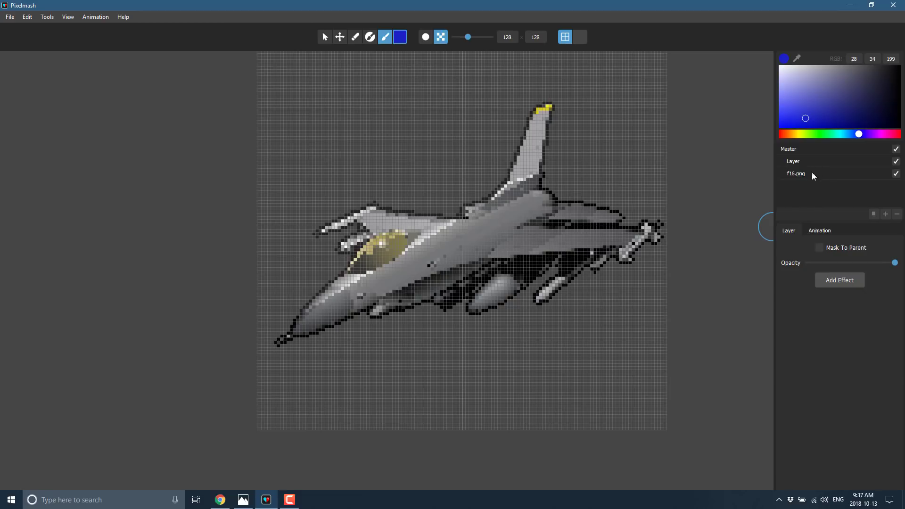
Select f16.png and move the jet off-canvas so only its nose tip shows top-right
left_click(795, 173)
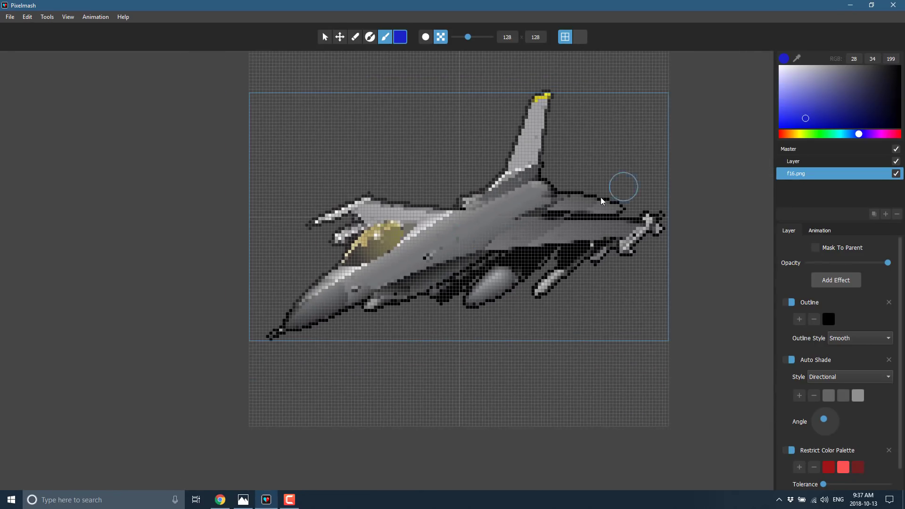
mouse_move(740, 224)
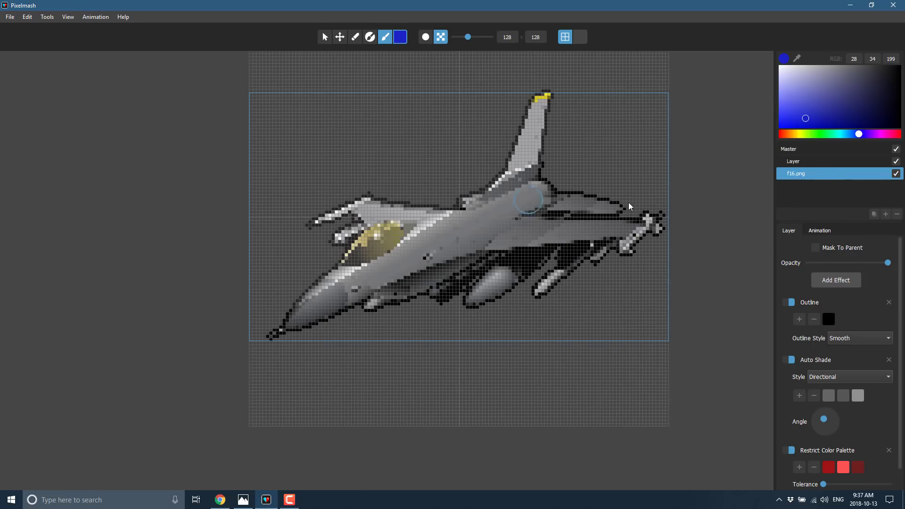
left_click(340, 36)
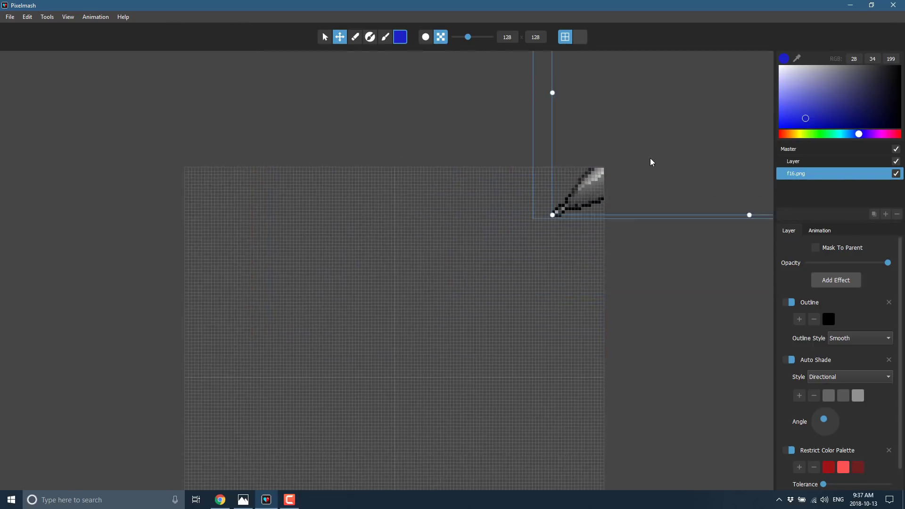
Add animation frames to the F-16 layer until it has nine frames
left_click(819, 230)
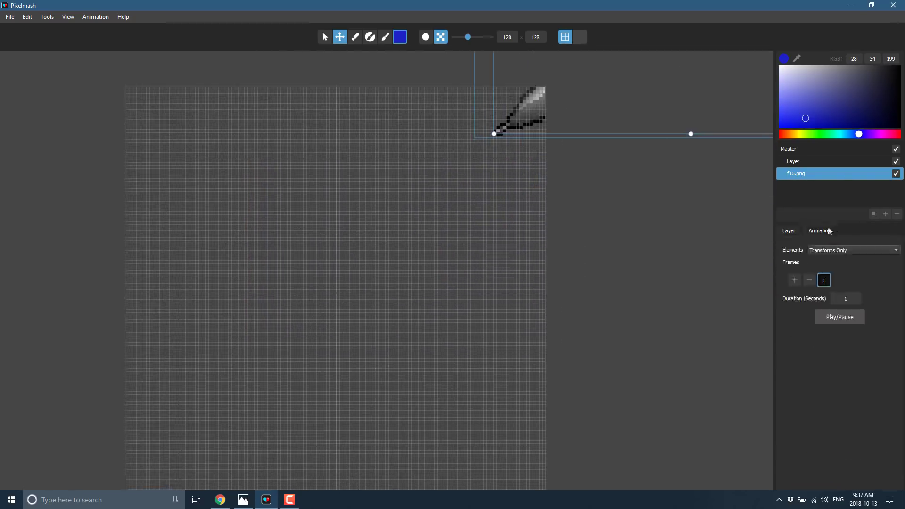
left_click(794, 280)
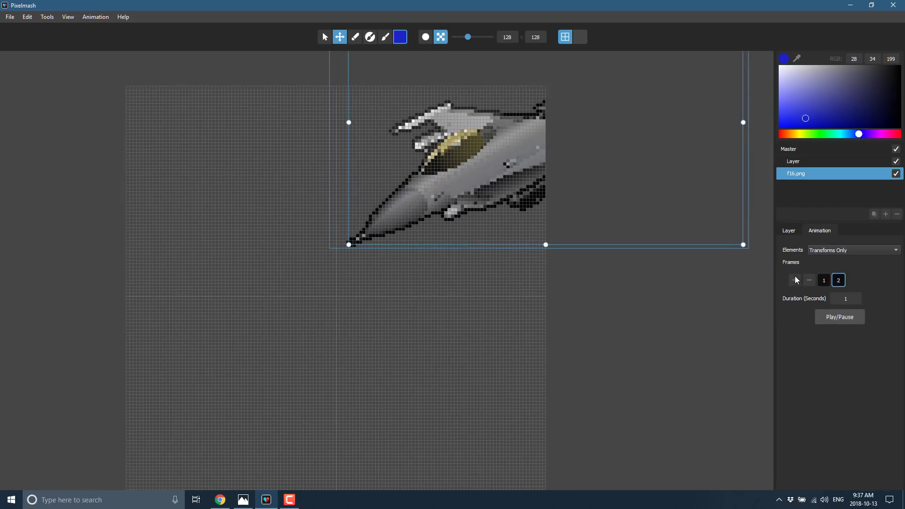
left_click(794, 279)
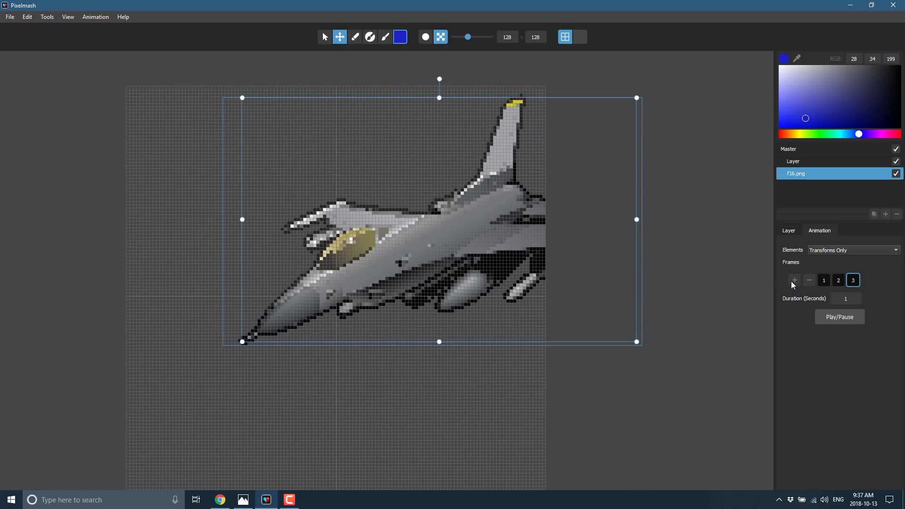
left_click(794, 280)
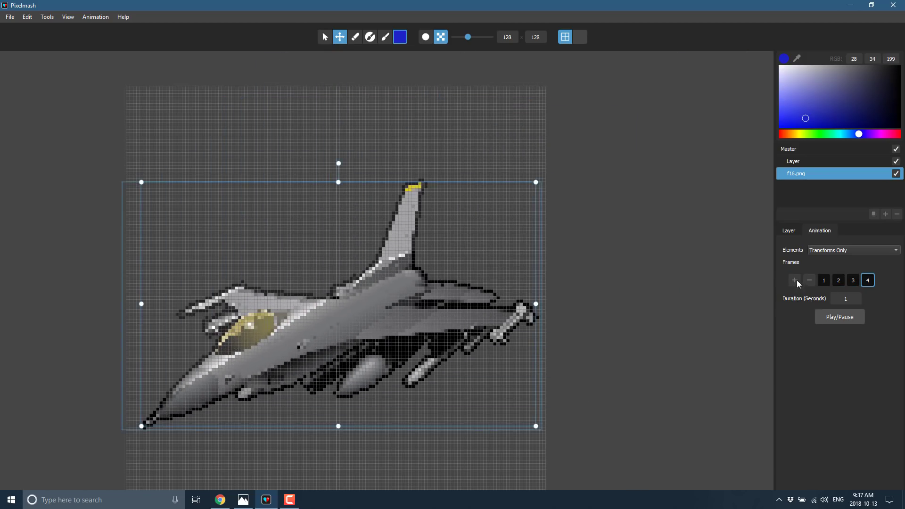
left_click(794, 280)
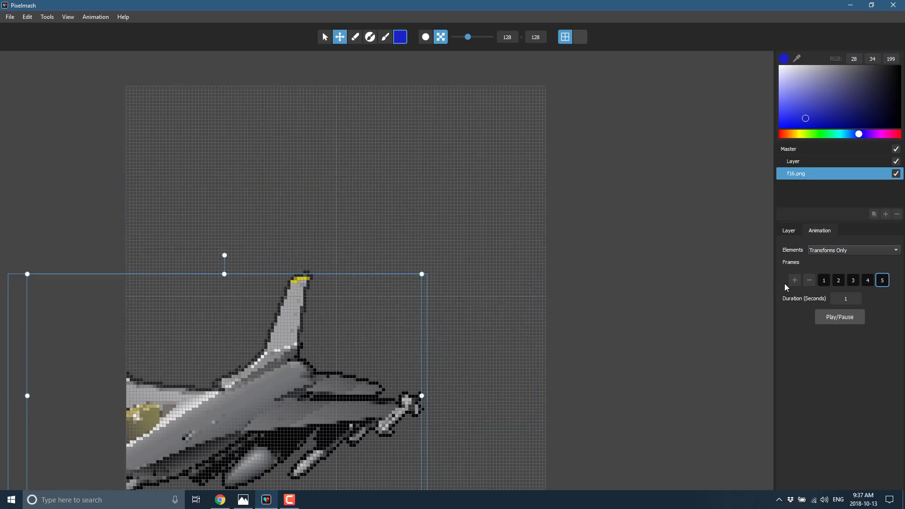
left_click(794, 280)
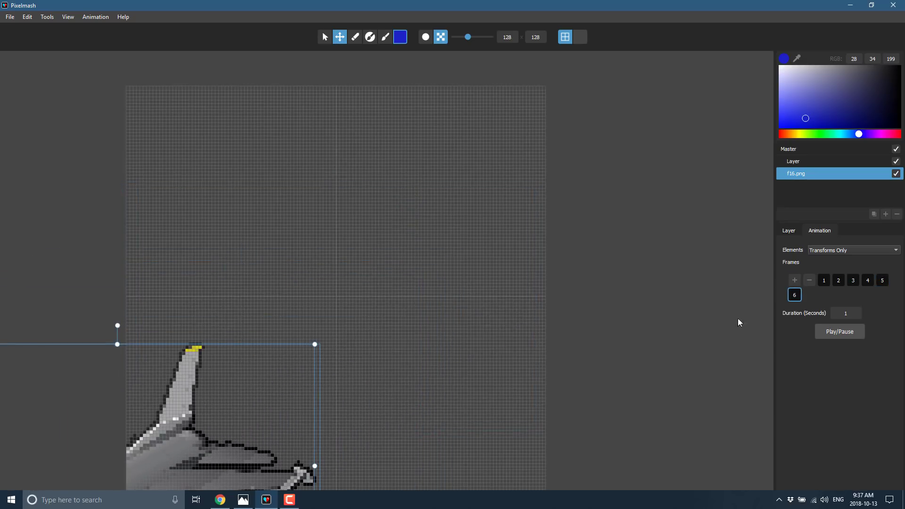
left_click(808, 294)
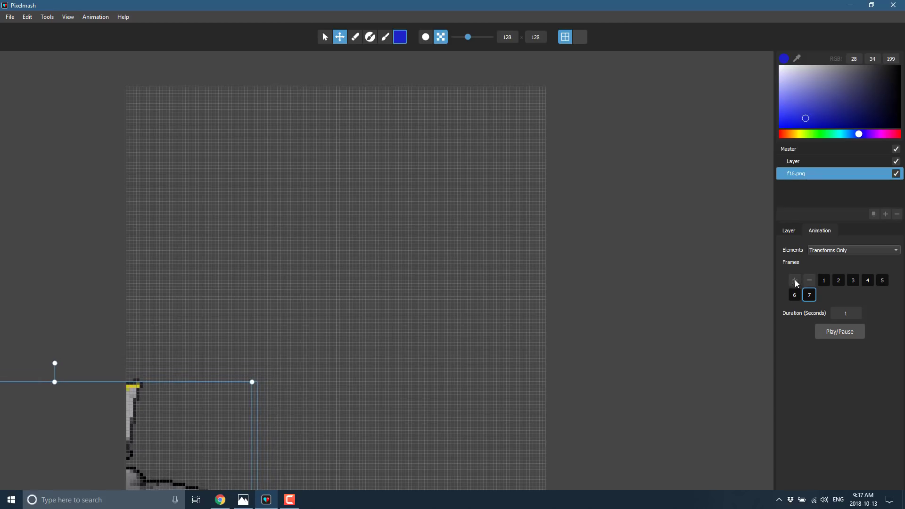
left_click(794, 280)
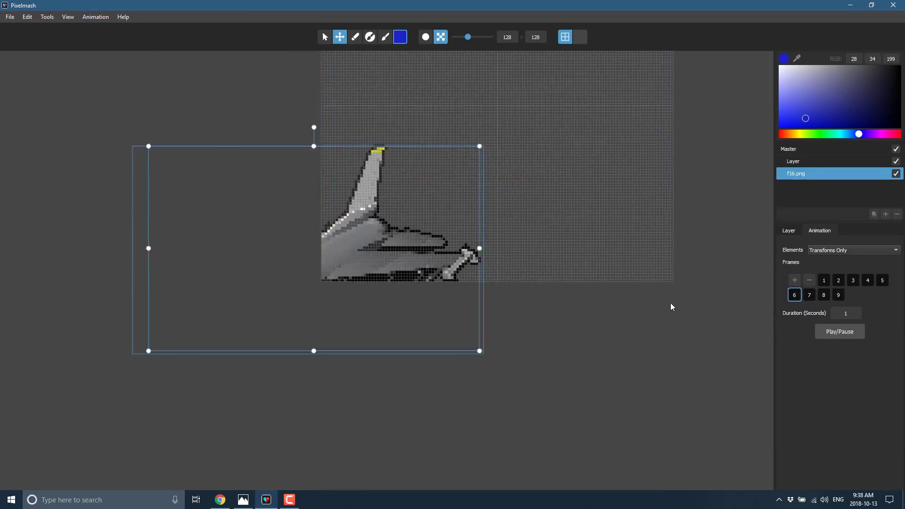
View animation frames 5 and 6, then open the File menu
left_click(882, 280)
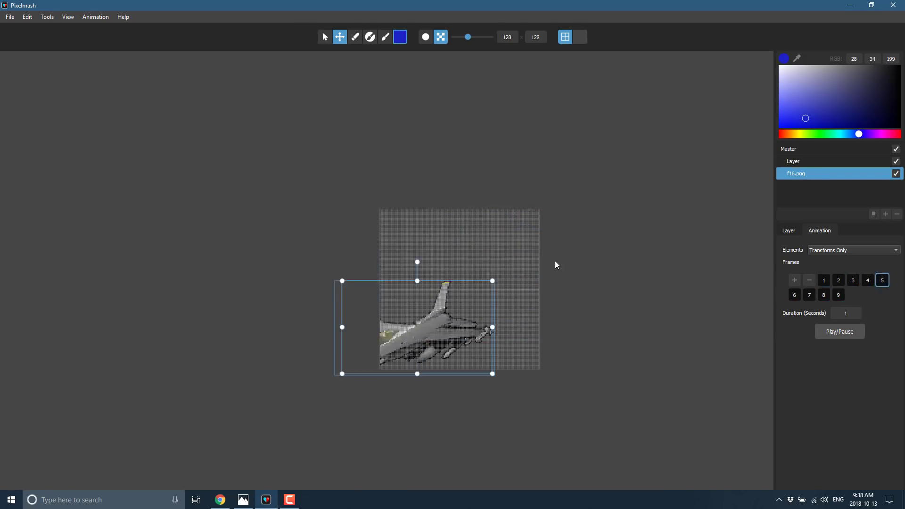
left_click(853, 280)
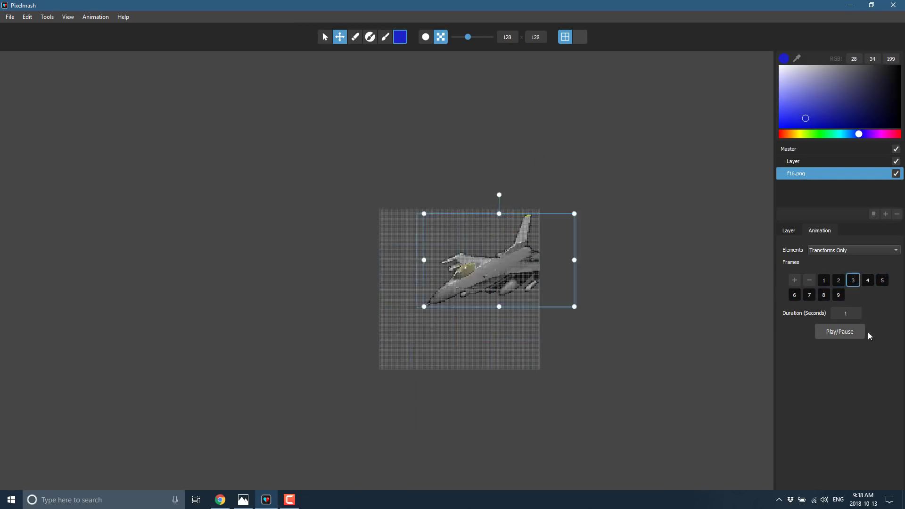
left_click(9, 16)
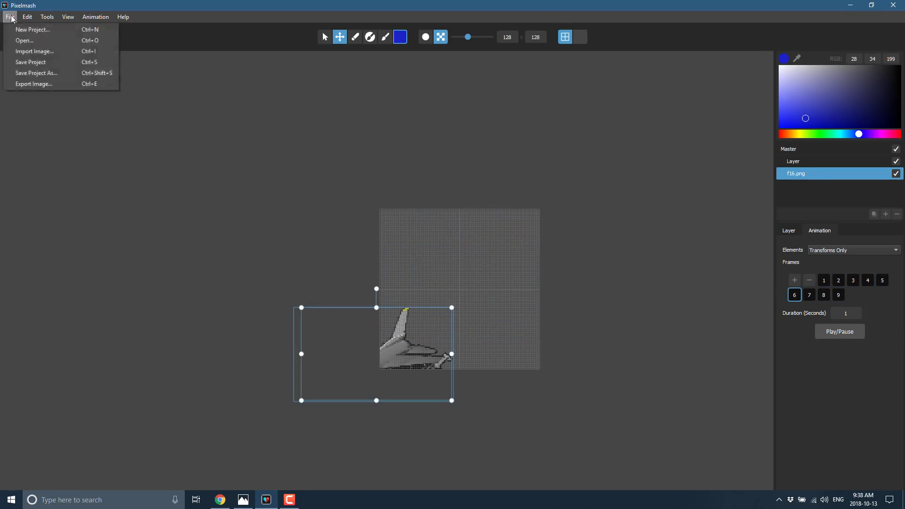
Export the animation as an Animated GIF named jet.gif on the Desktop
left_click(33, 84)
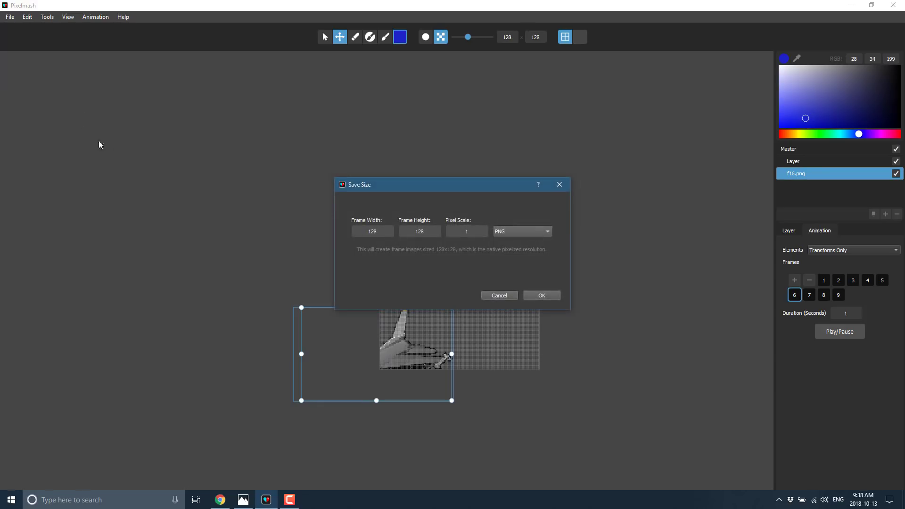
mouse_move(549, 239)
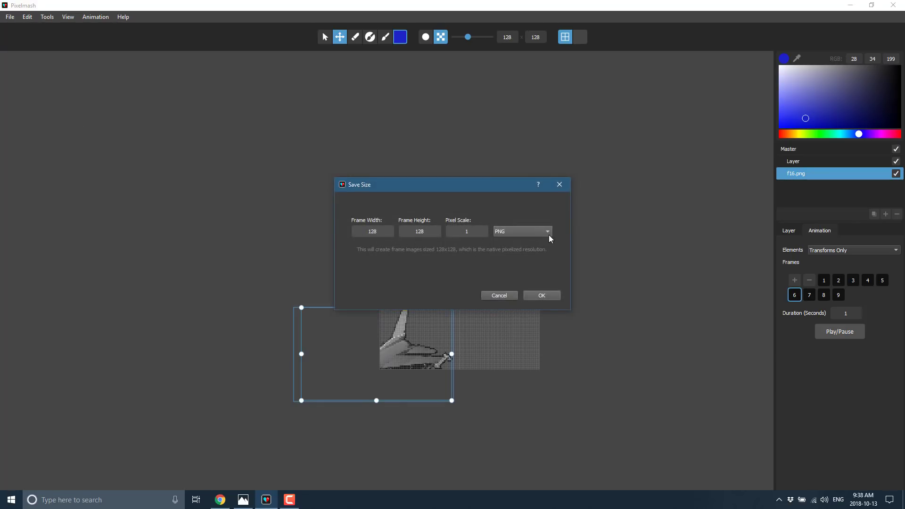
left_click(546, 230)
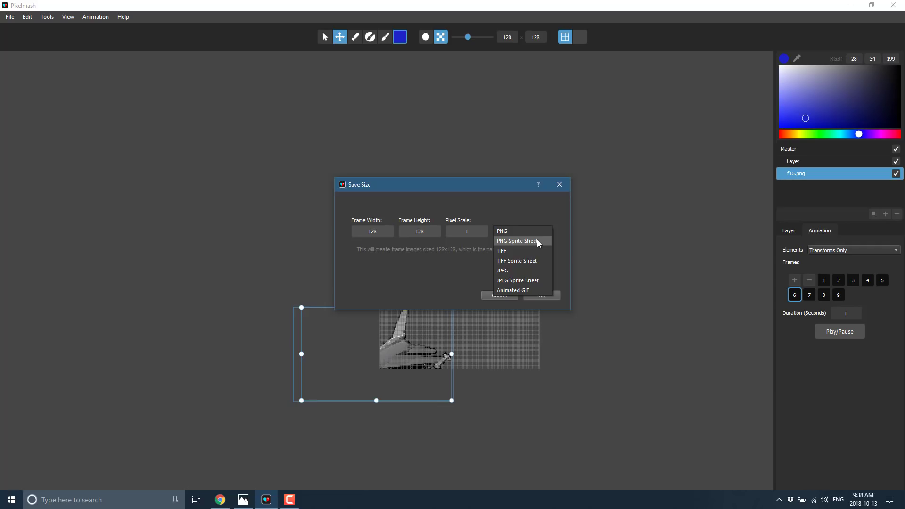
left_click(512, 290)
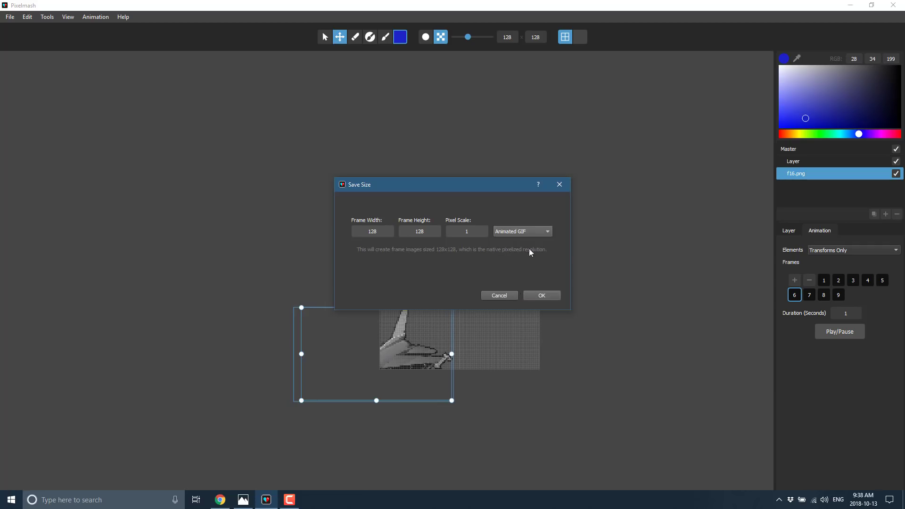
left_click(540, 295)
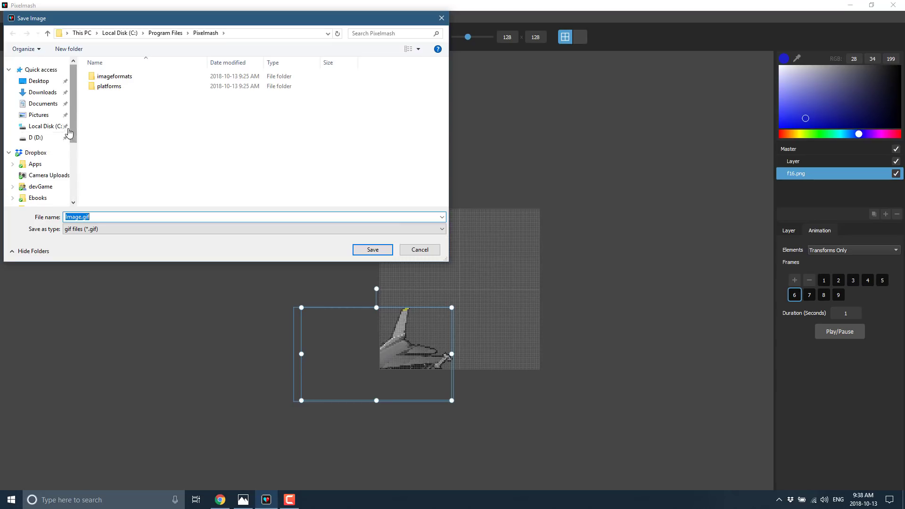
left_click(37, 81)
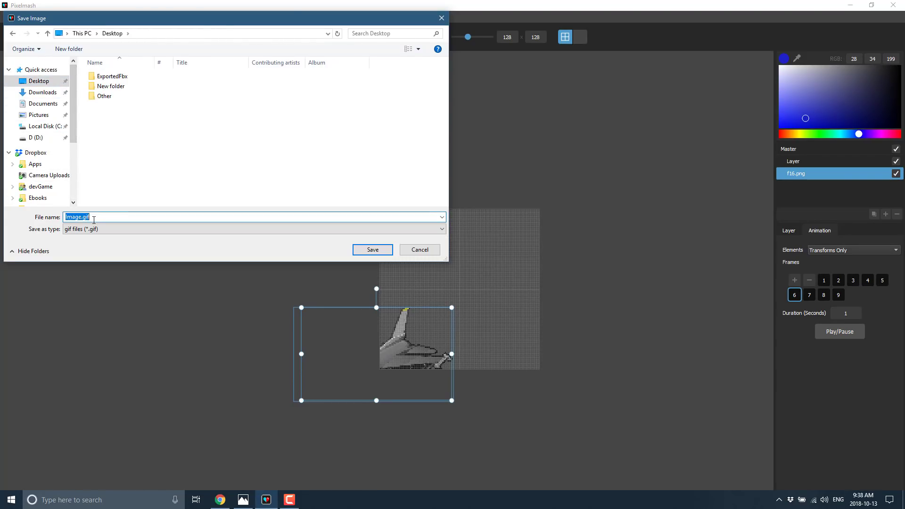
type("jry")
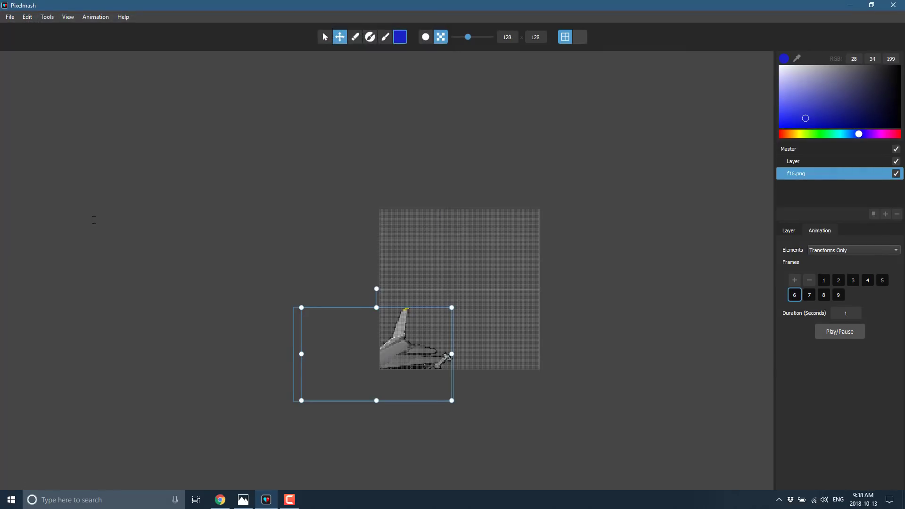
left_click(849, 5)
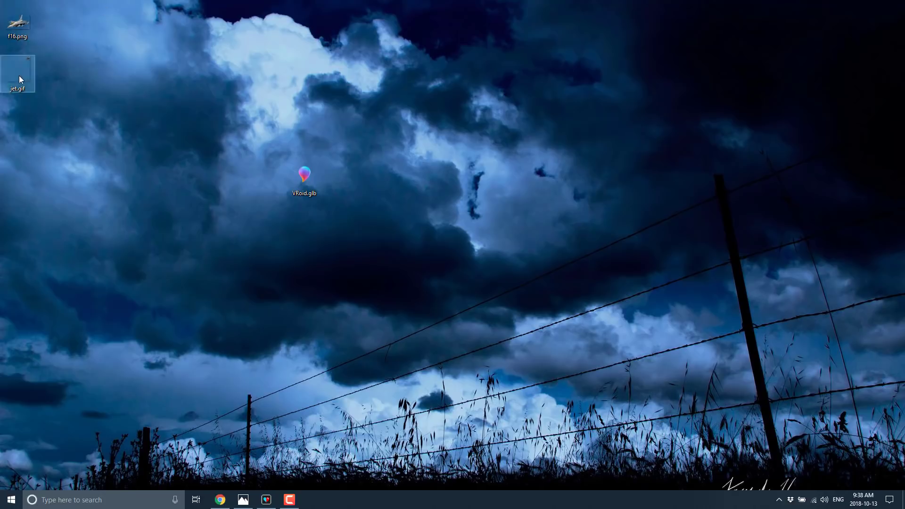
double_click(18, 74)
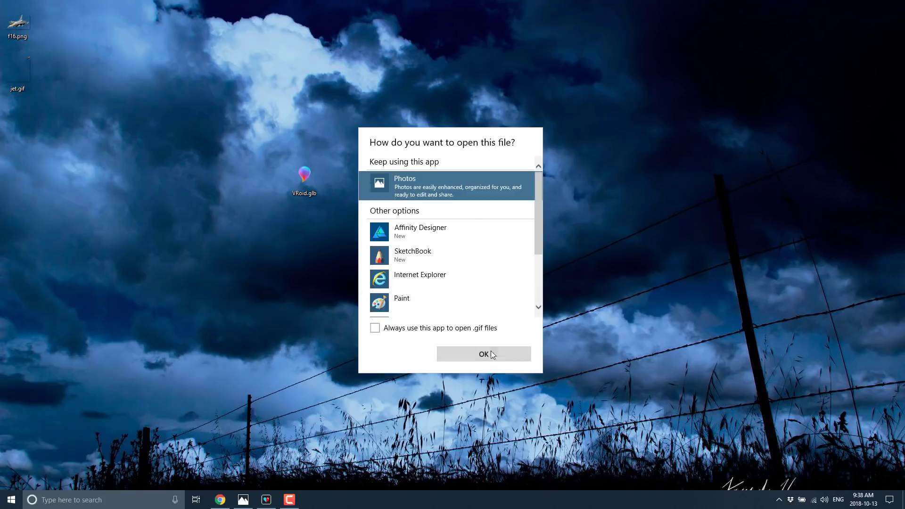
left_click(483, 354)
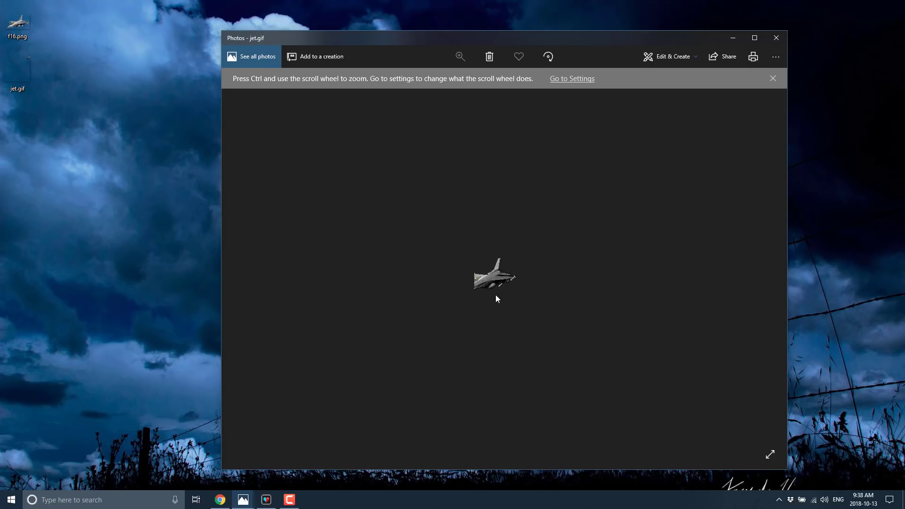
mouse_move(776, 37)
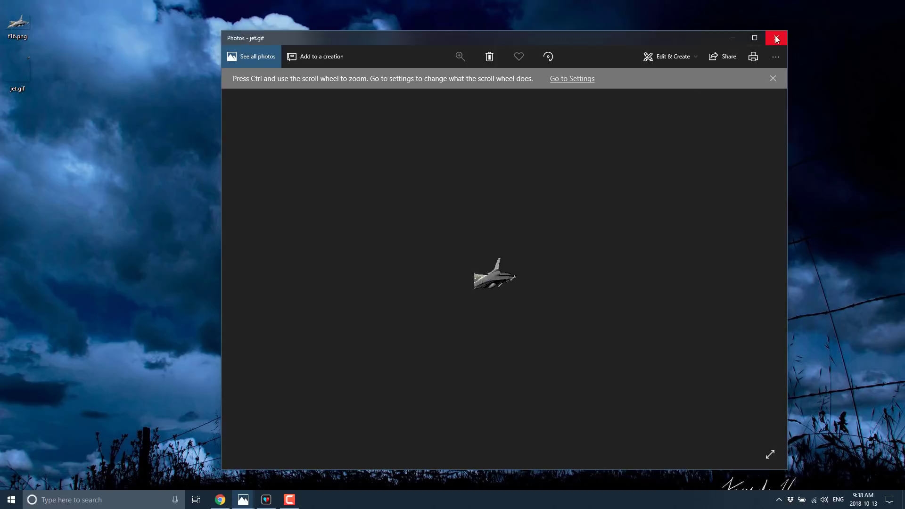
left_click(775, 38)
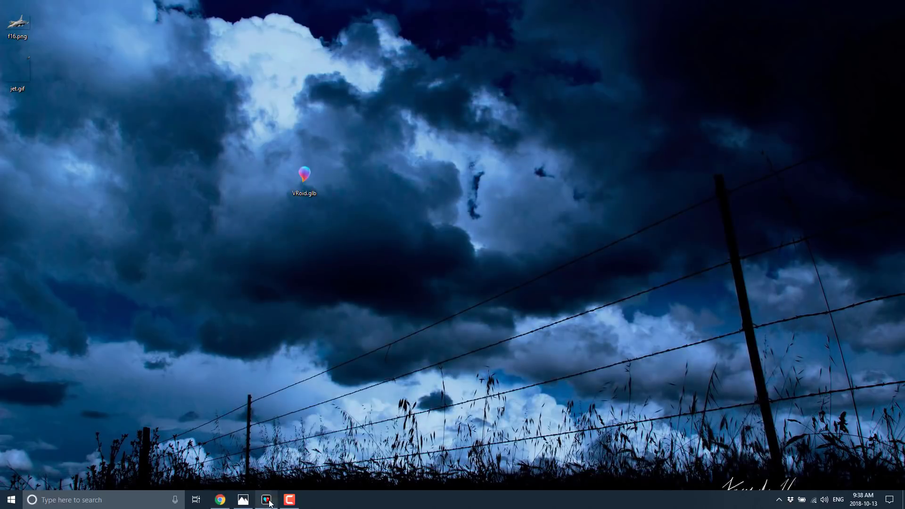
Switch to Chrome and scroll nevercenter.com/pixelmash down to the animation and layer-effects examples
left_click(265, 499)
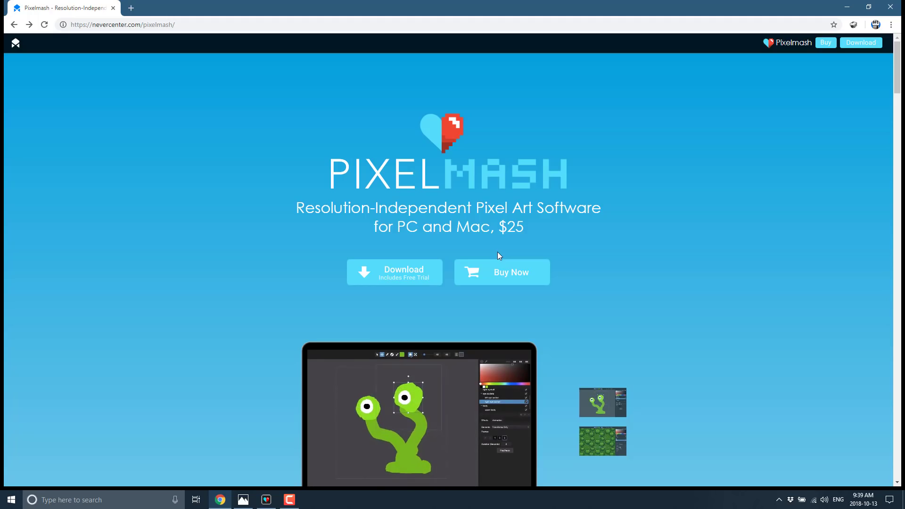
mouse_move(628, 298)
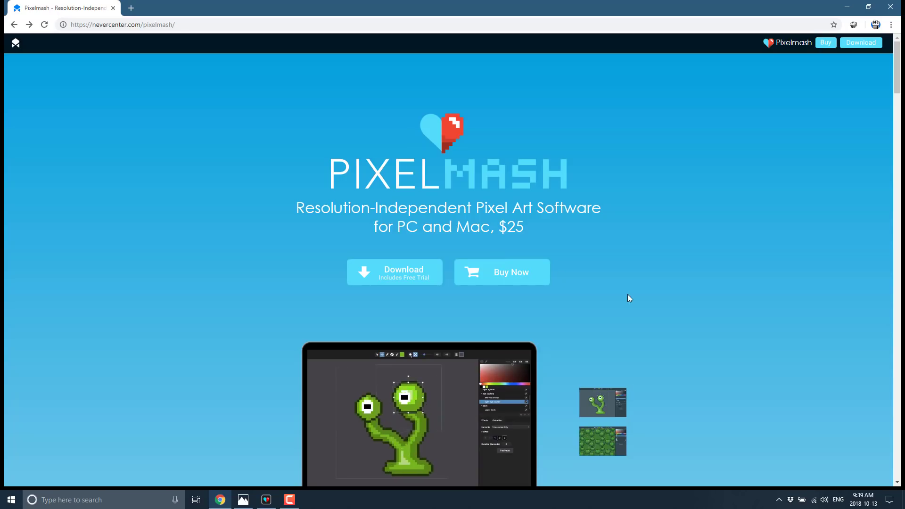
scroll("down", 3)
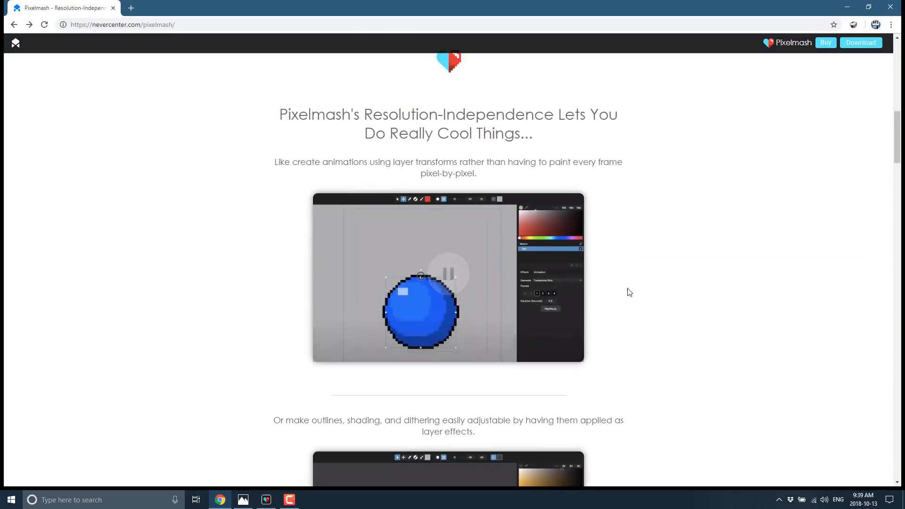
scroll("down", 3)
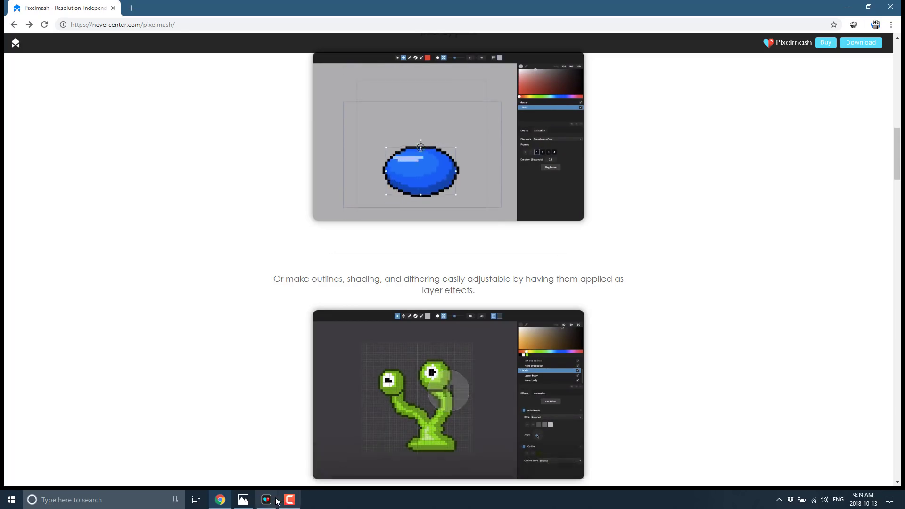
On animation frame 4, brush solid red over the fin beside the jet's tail
left_click(265, 499)
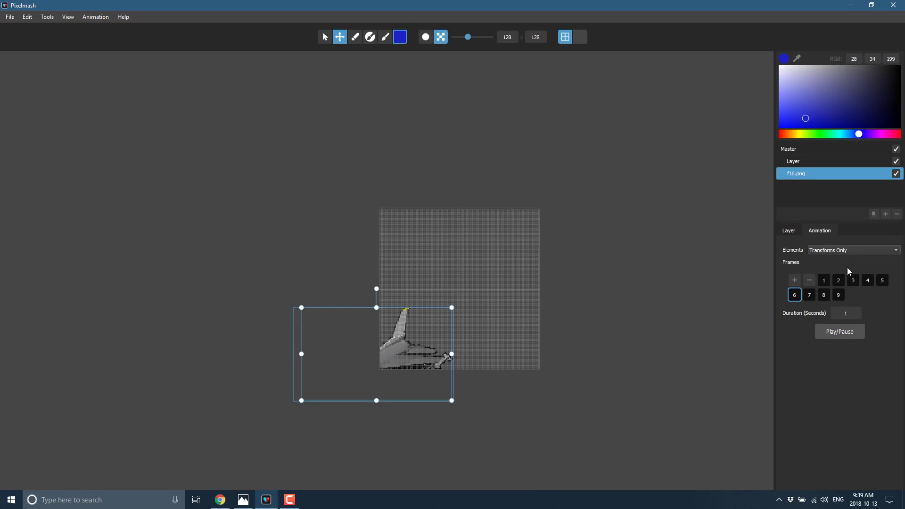
left_click(867, 280)
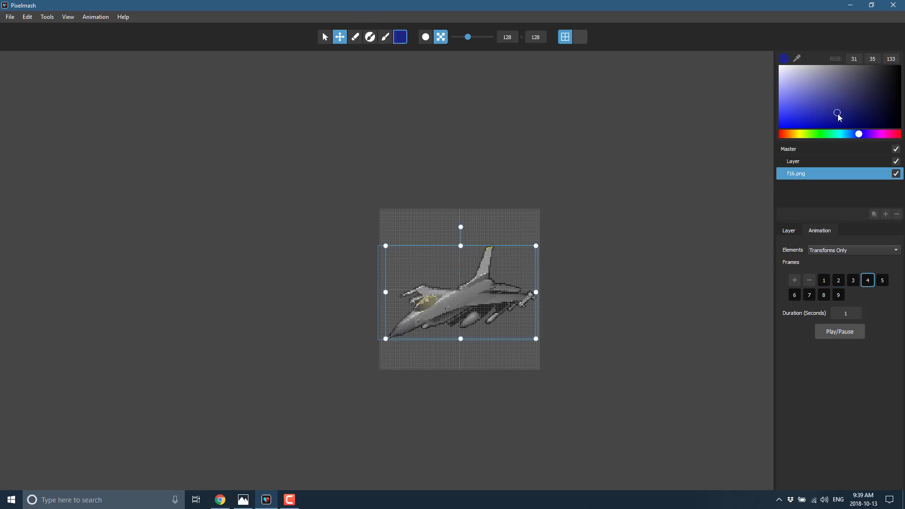
left_click(788, 134)
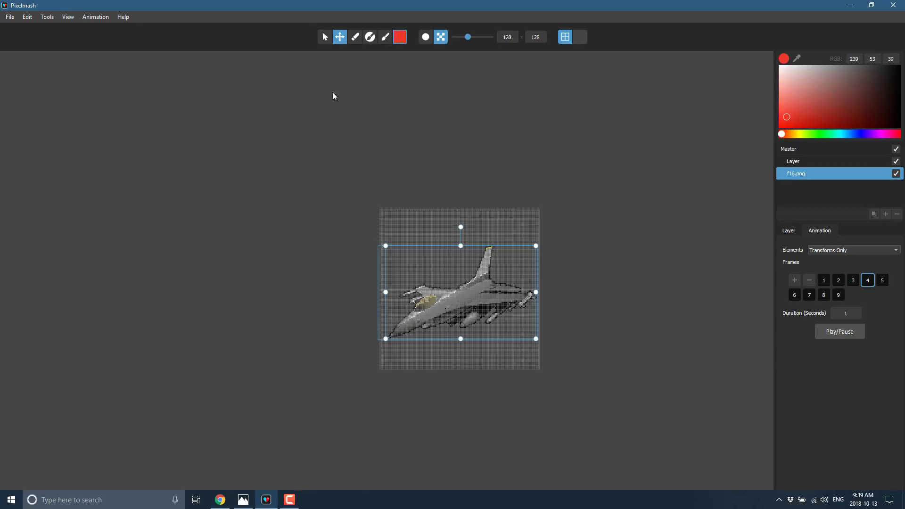
left_click(385, 37)
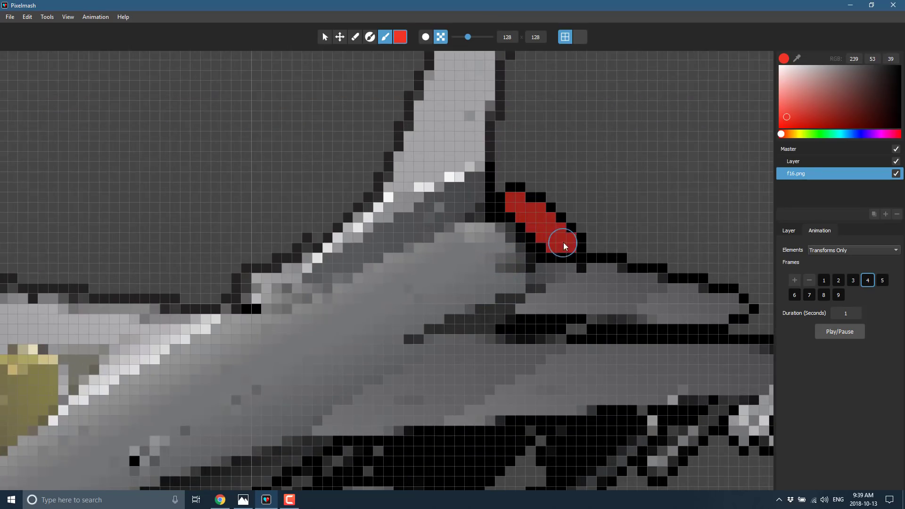
left_click_drag(562, 243, 543, 222)
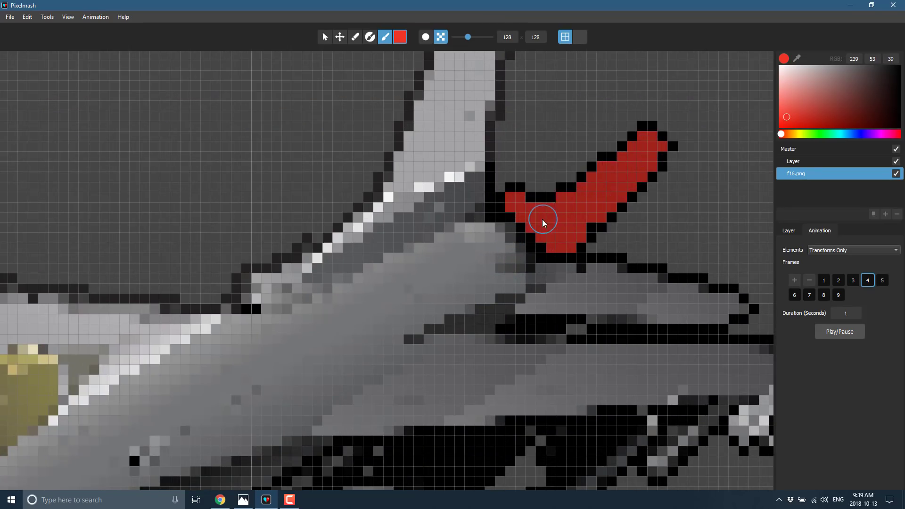
left_click_drag(542, 222, 626, 159)
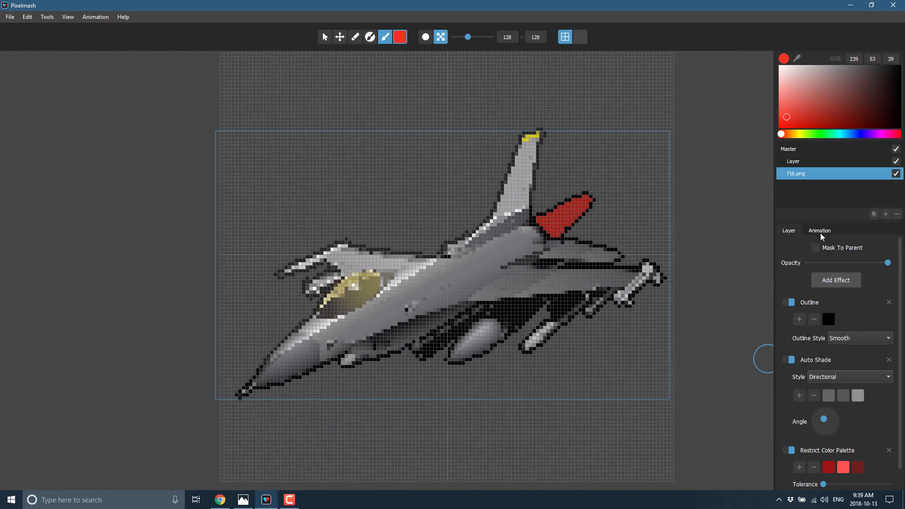
Play the jet animation from the Animation tab, then switch back to Chrome
left_click(818, 231)
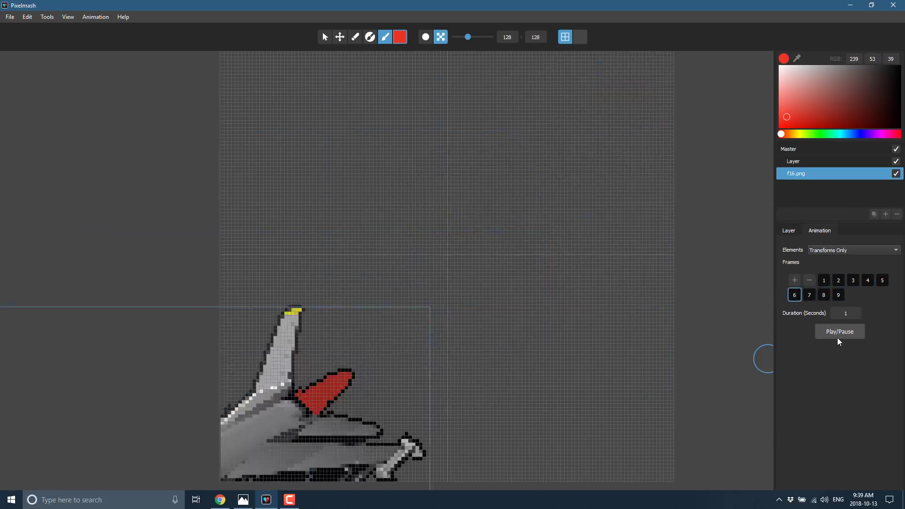
left_click(852, 280)
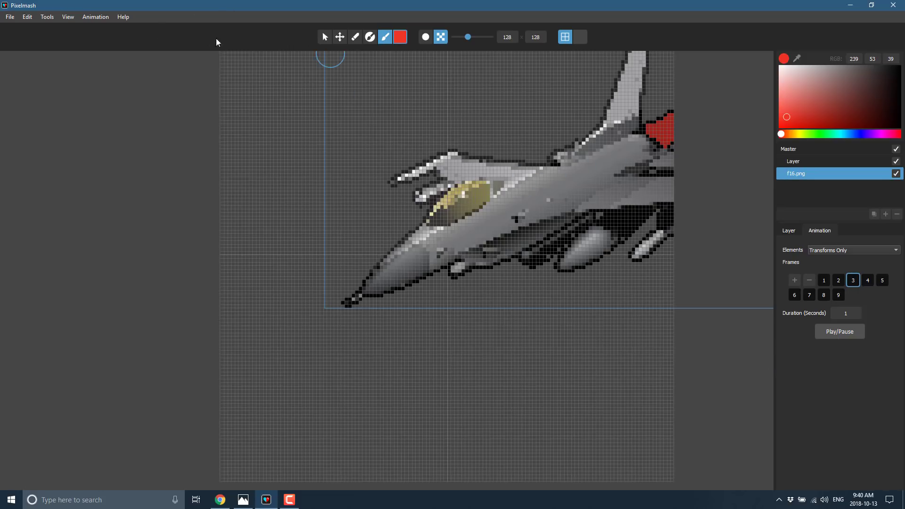
mouse_move(193, 71)
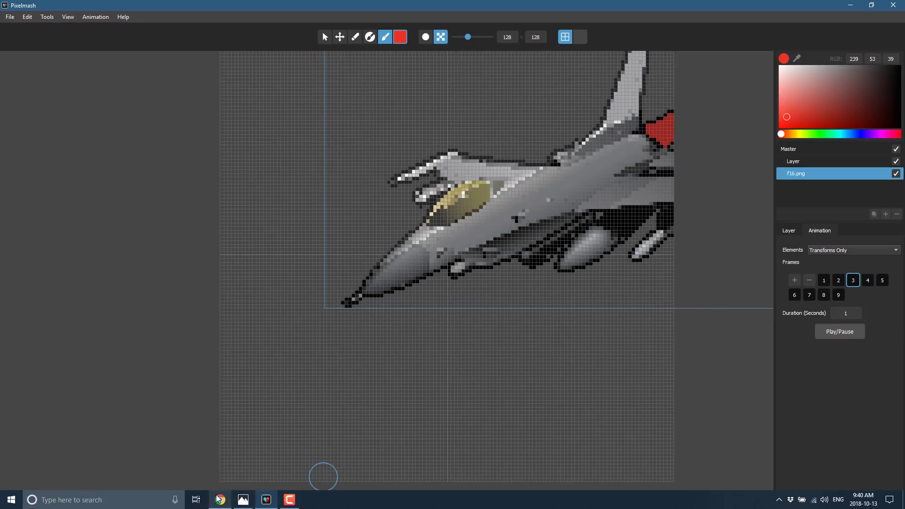
left_click(219, 499)
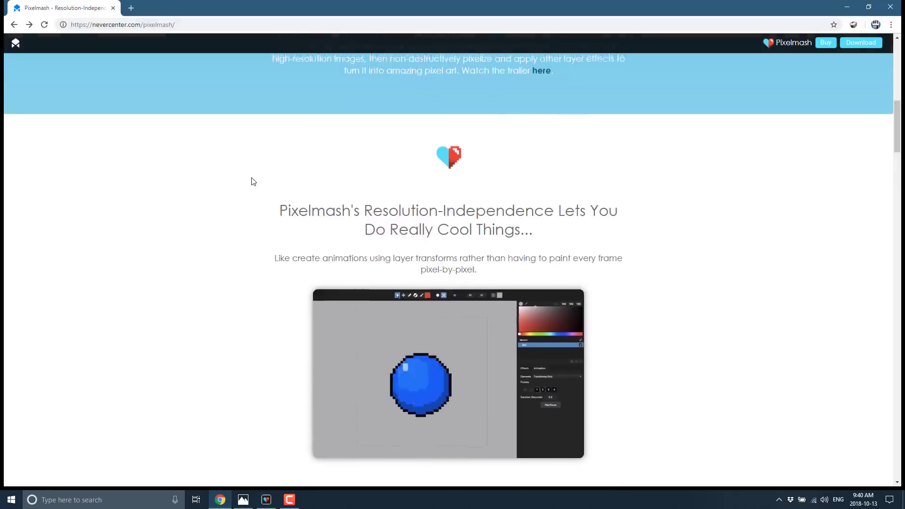